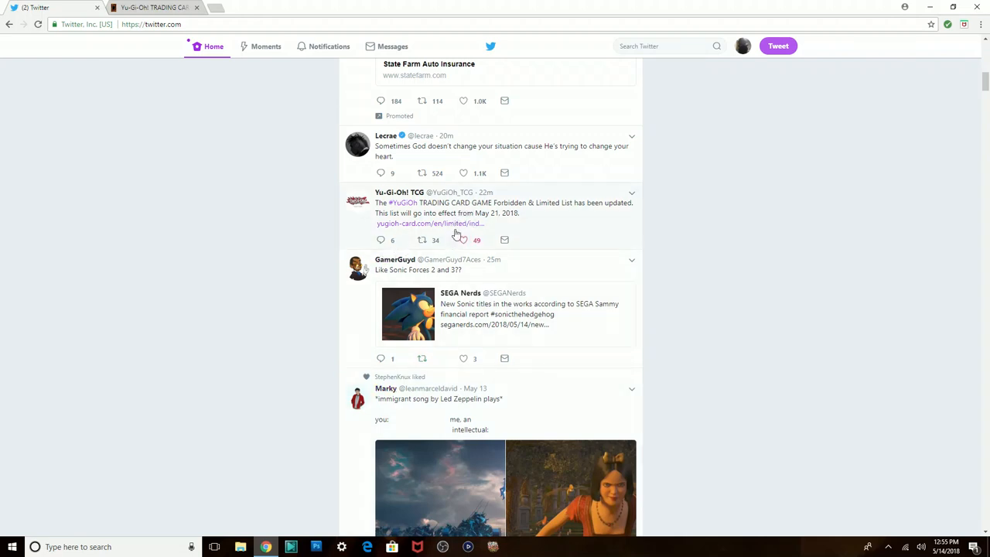
mouse_move(508, 294)
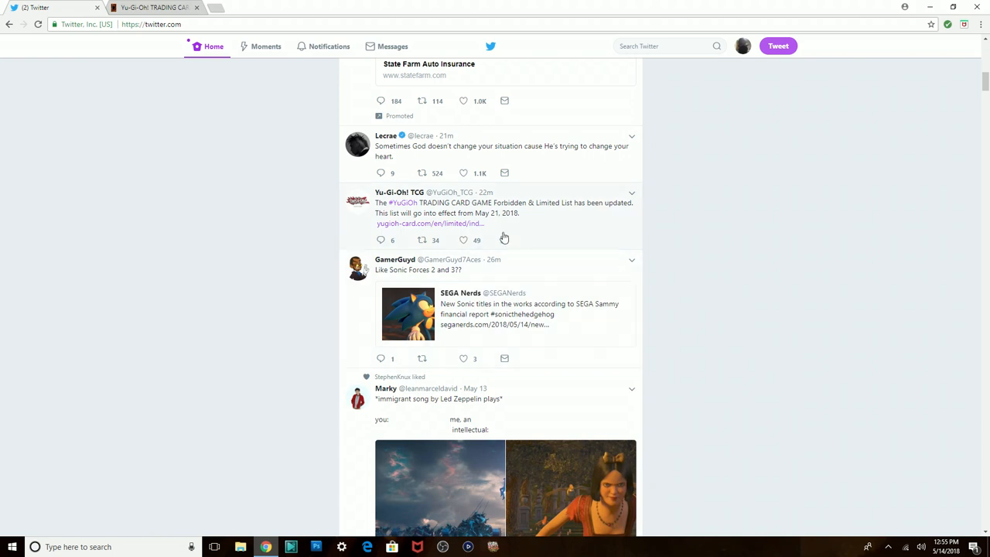
mouse_move(448, 234)
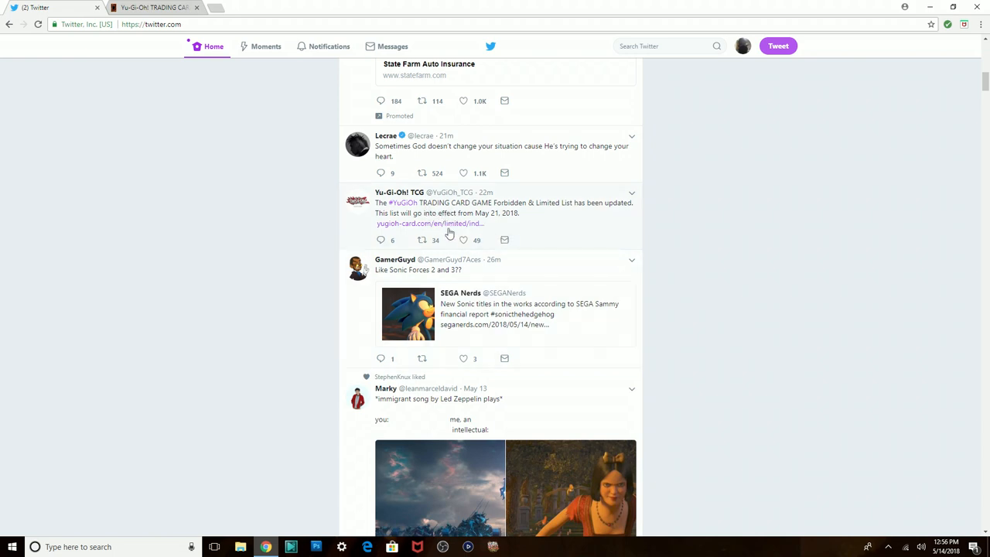
mouse_move(496, 211)
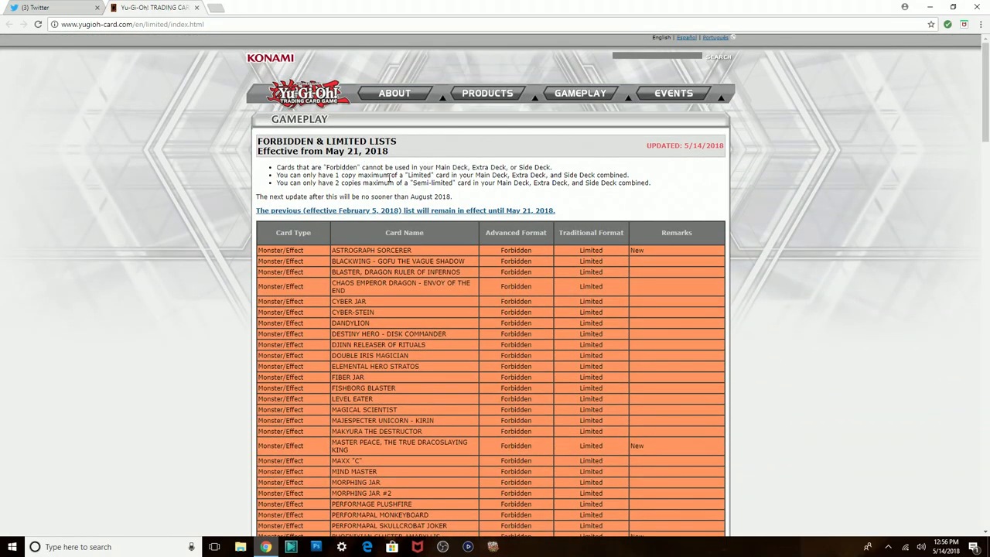
mouse_move(402, 195)
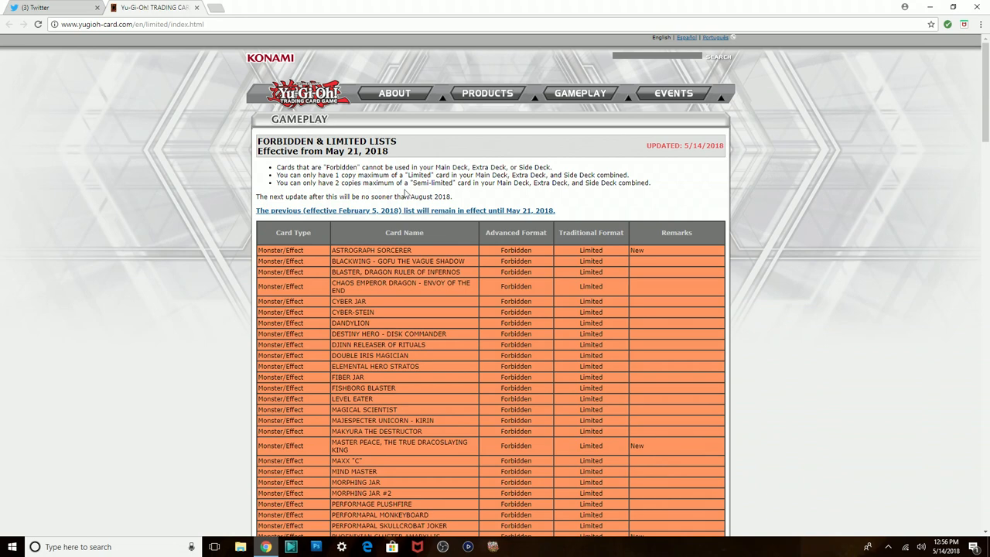
mouse_move(401, 224)
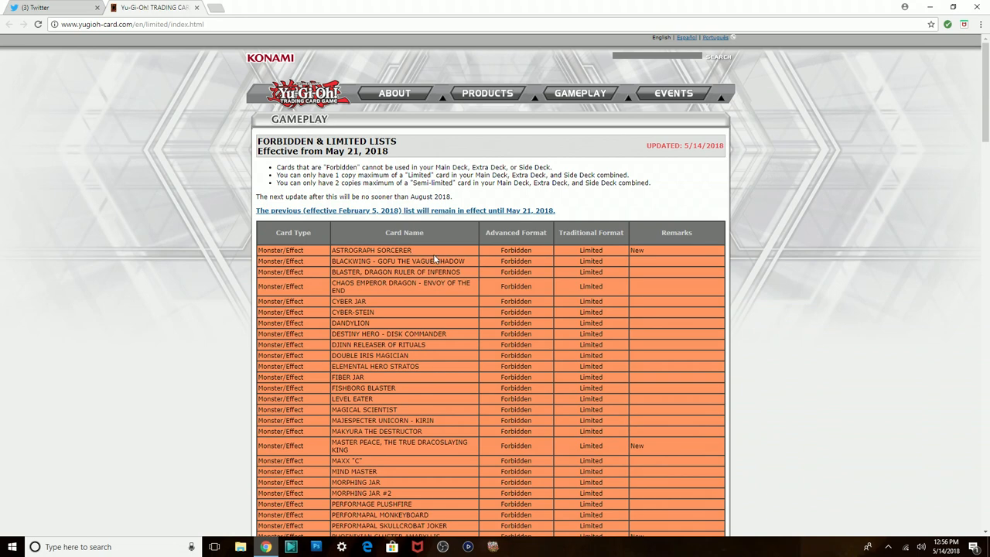
mouse_move(424, 411)
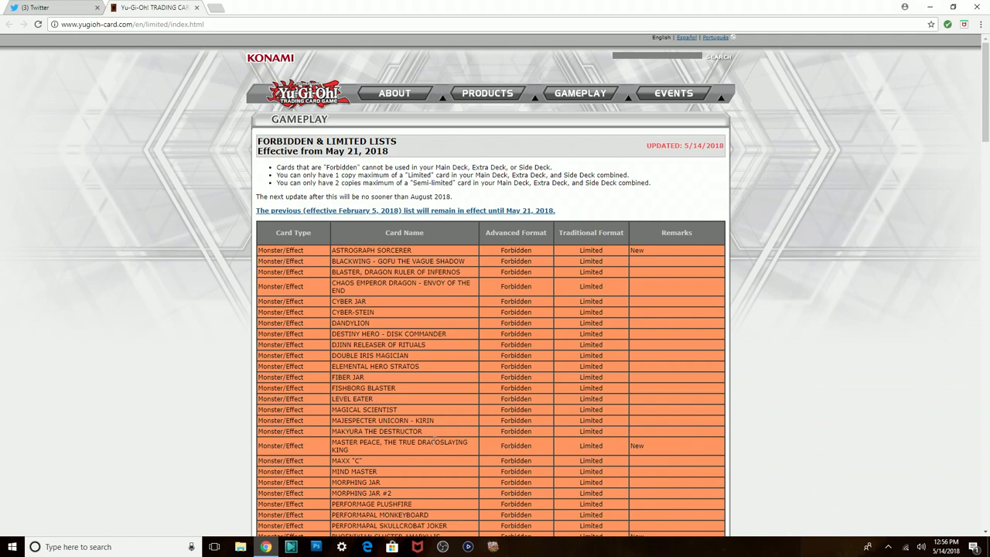
mouse_move(446, 428)
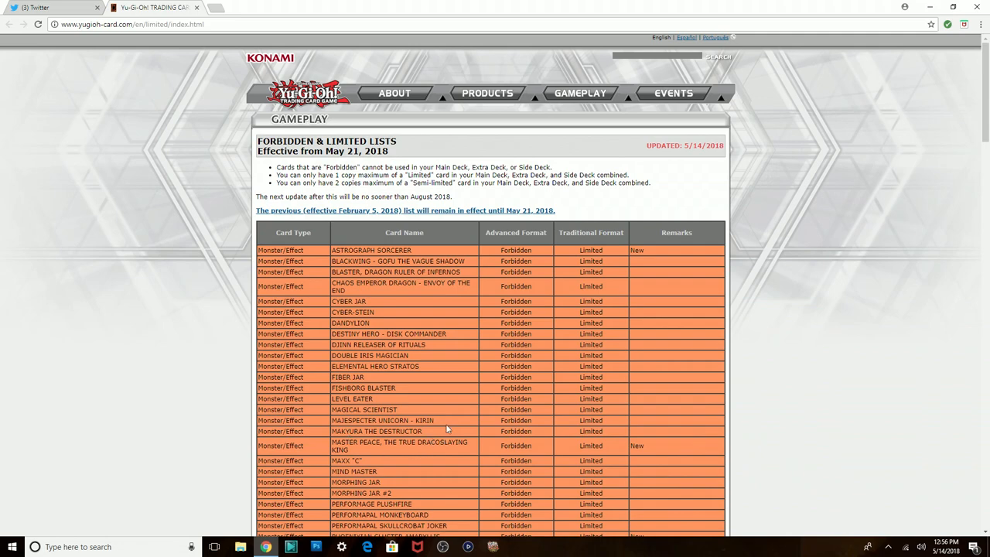
Scroll the Forbidden list down to the Fusion, Synchro and Xyz monster sections.
scroll("down", 3)
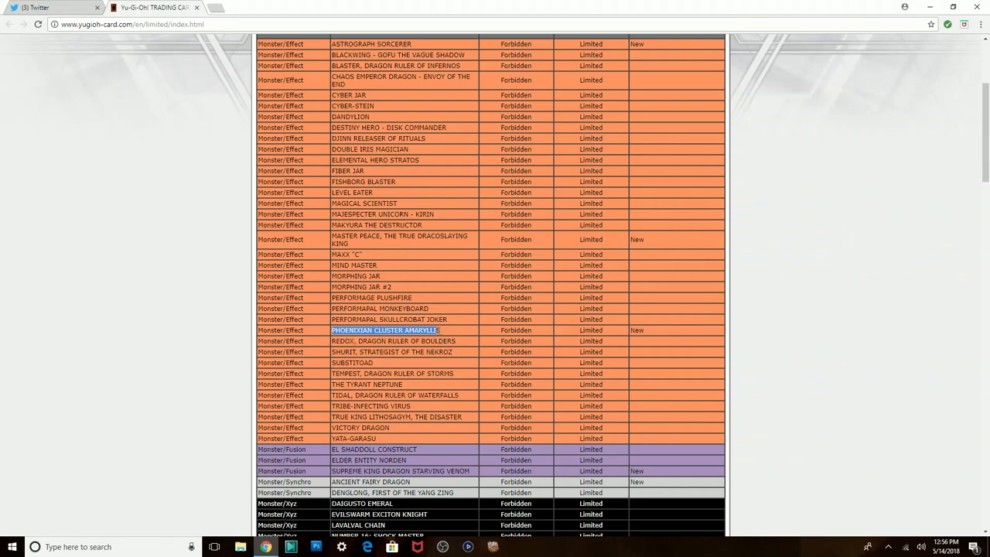
mouse_move(414, 219)
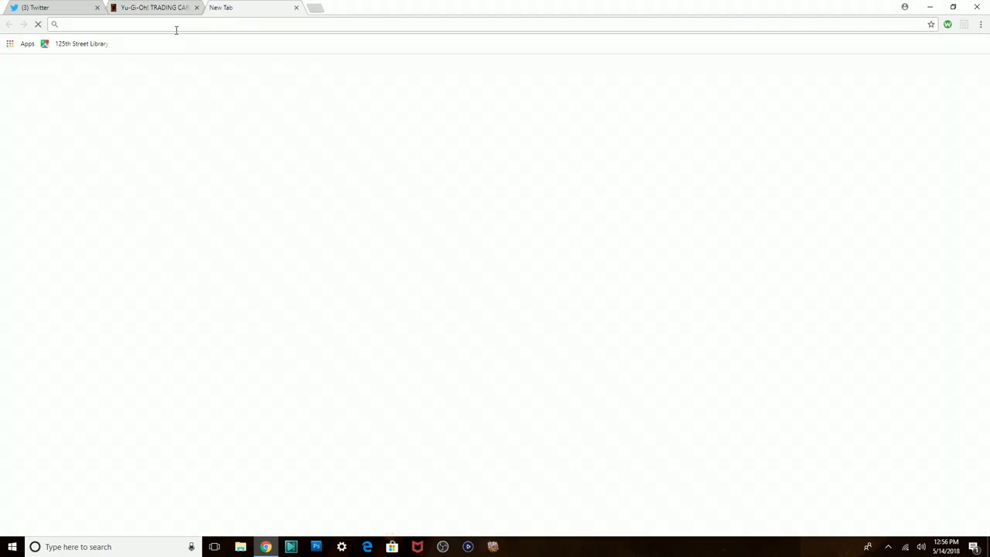
Search Google for 'phoenixian cluster amaryllis' and view the enlarged card image with its Plant/Effect details.
type("phoenixian cluster amaryllis")
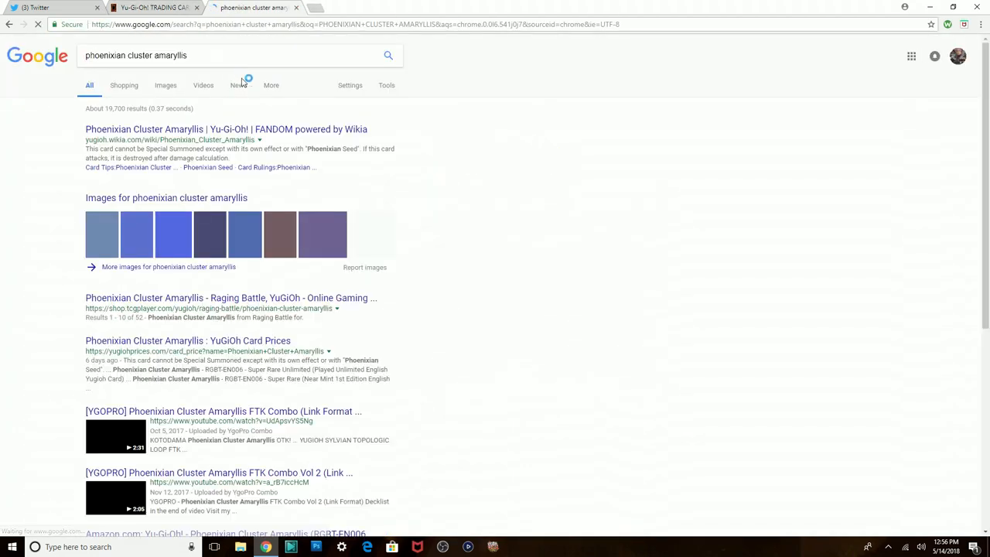
left_click(165, 85)
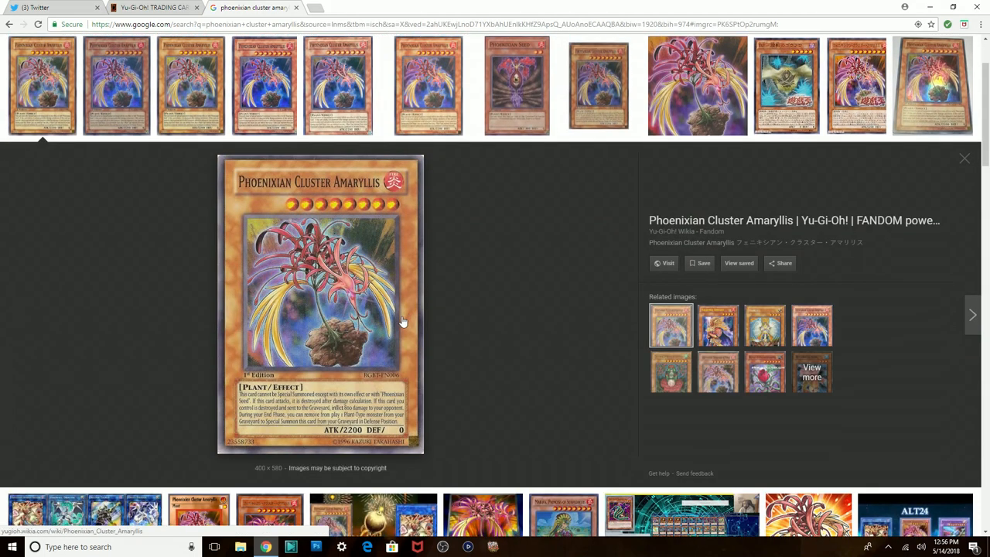
mouse_move(337, 286)
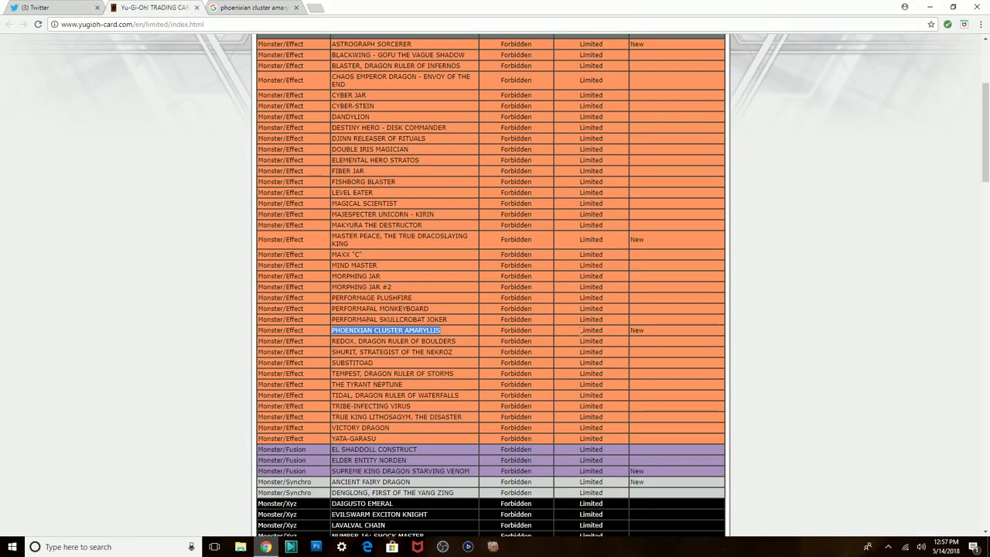
left_click(250, 6)
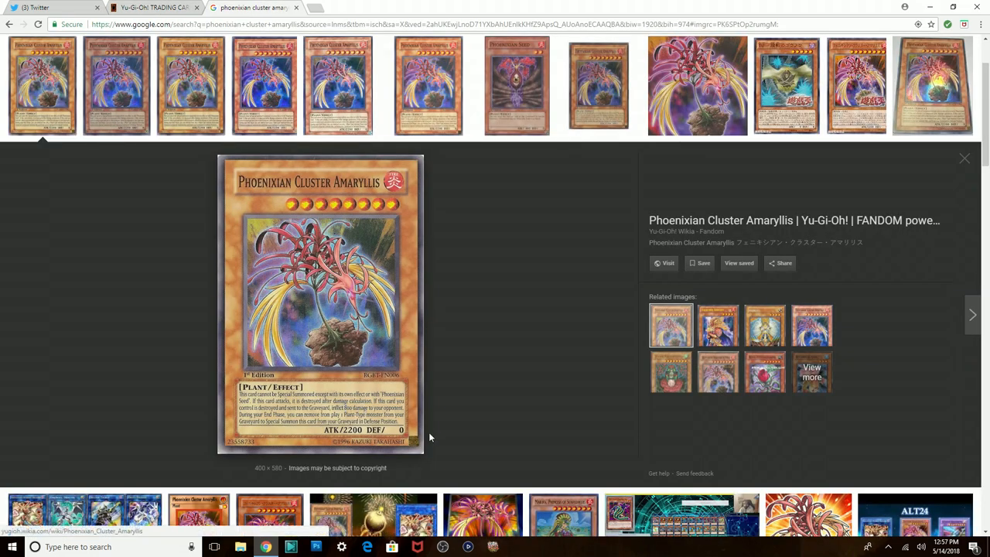
mouse_move(308, 378)
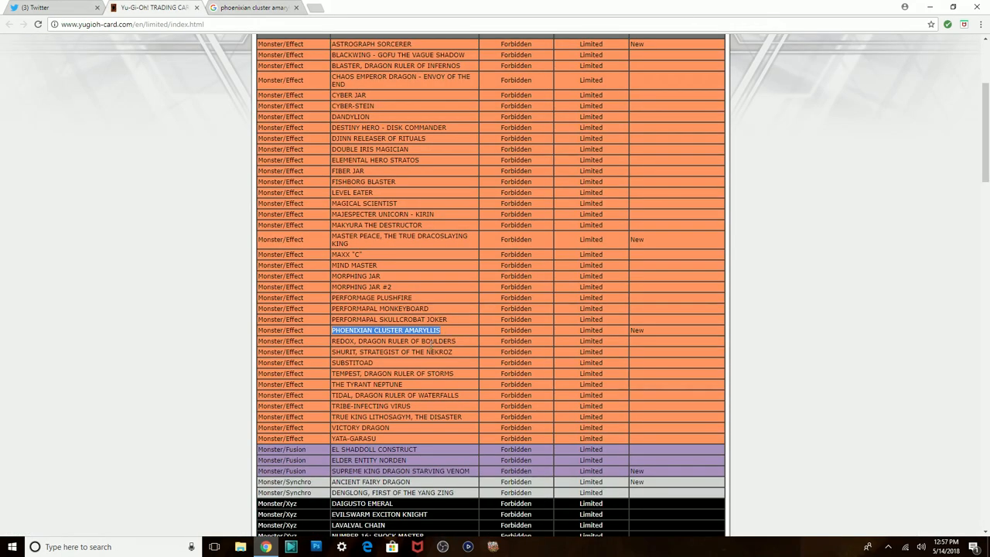
Scroll to the Forbidden Xyz and Spell rows and highlight Rank-Up-Magic Argent Chaos Force.
scroll("down", 3)
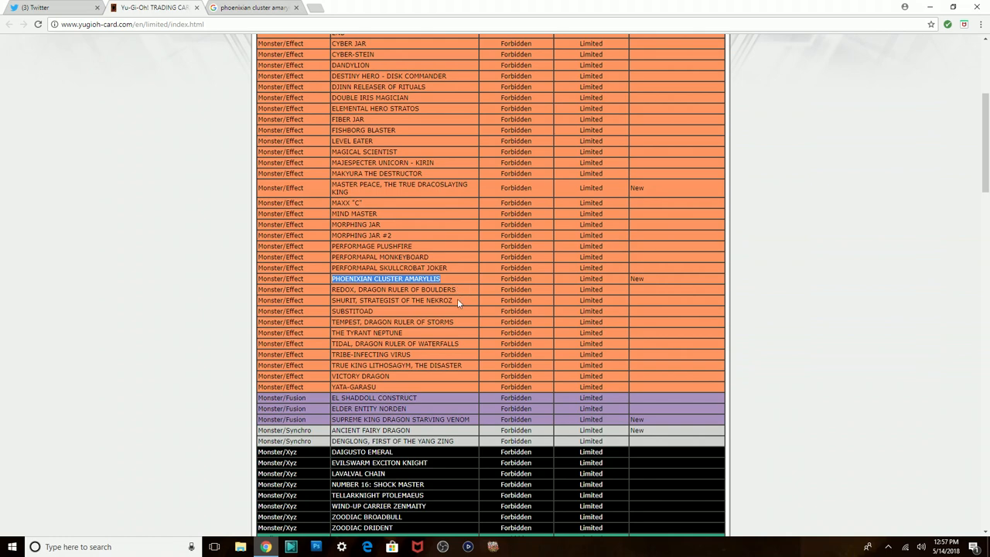
mouse_move(405, 417)
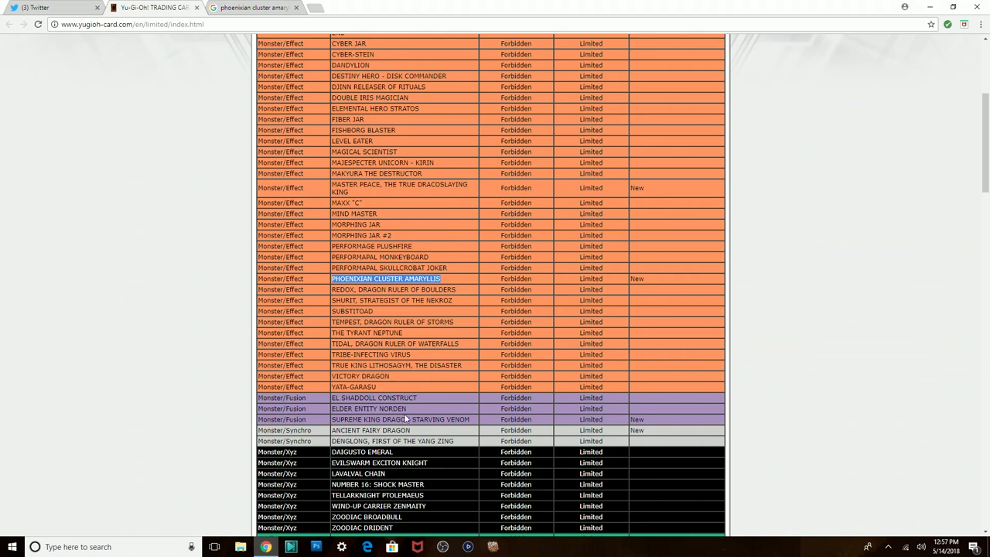
mouse_move(472, 426)
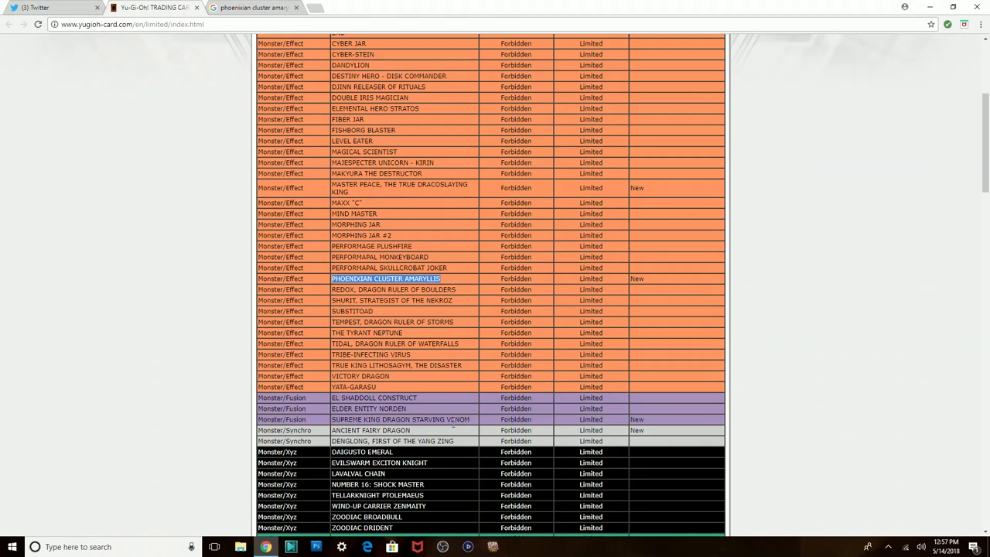
scroll("down", 3)
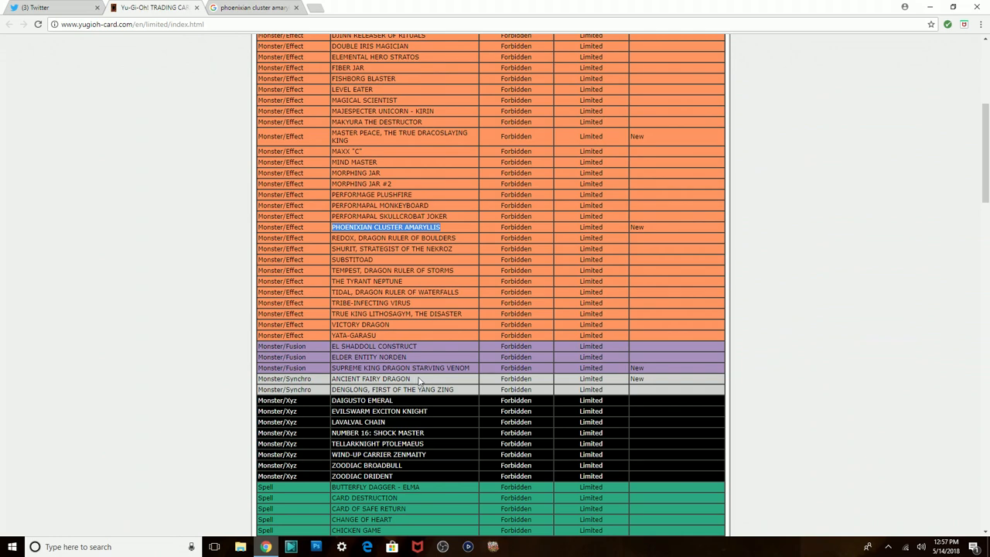
scroll("down", 3)
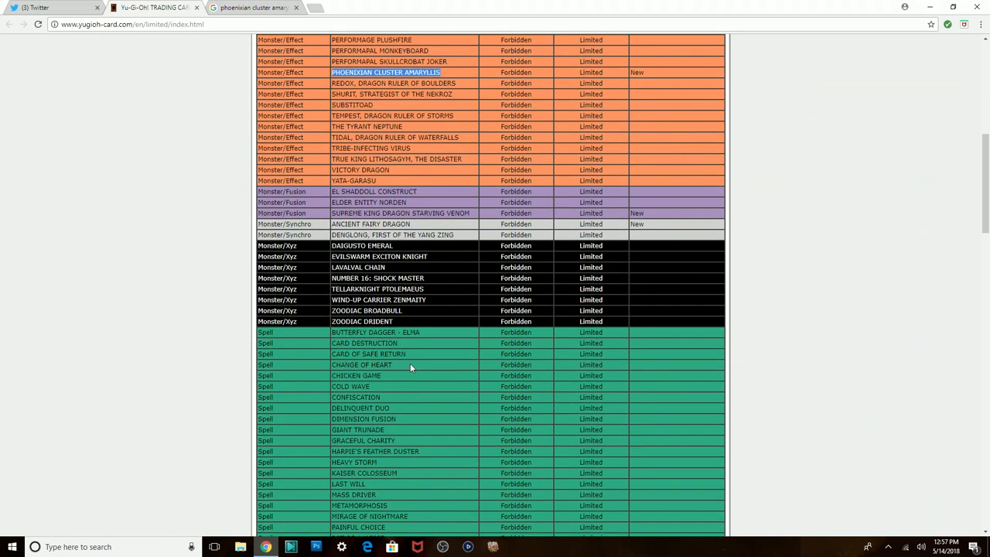
mouse_move(409, 300)
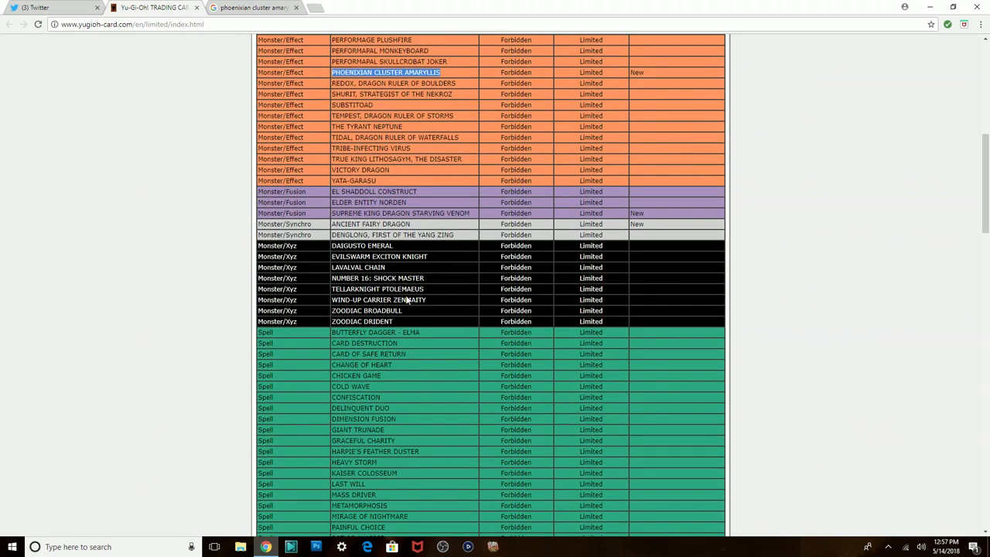
scroll("down", 3)
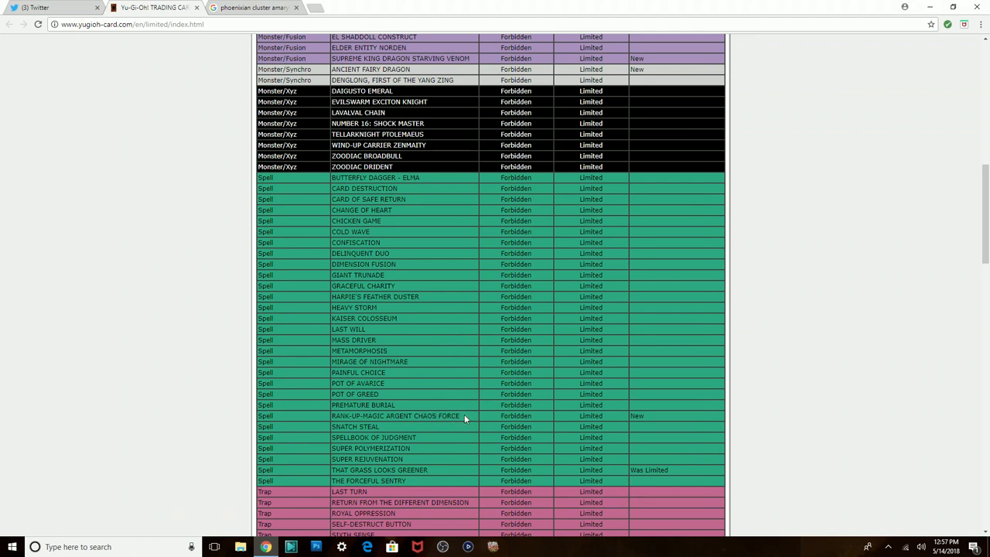
double_click(395, 414)
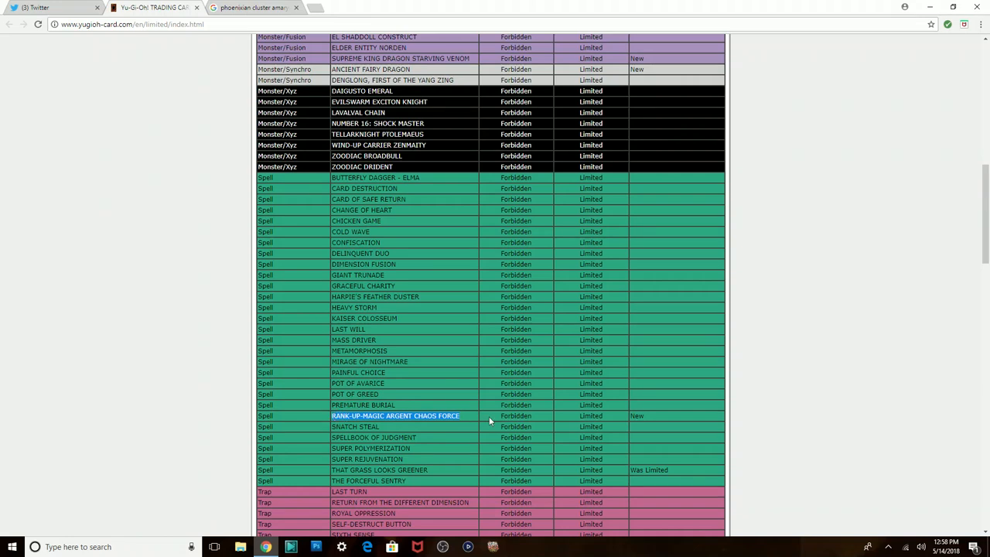
mouse_move(501, 452)
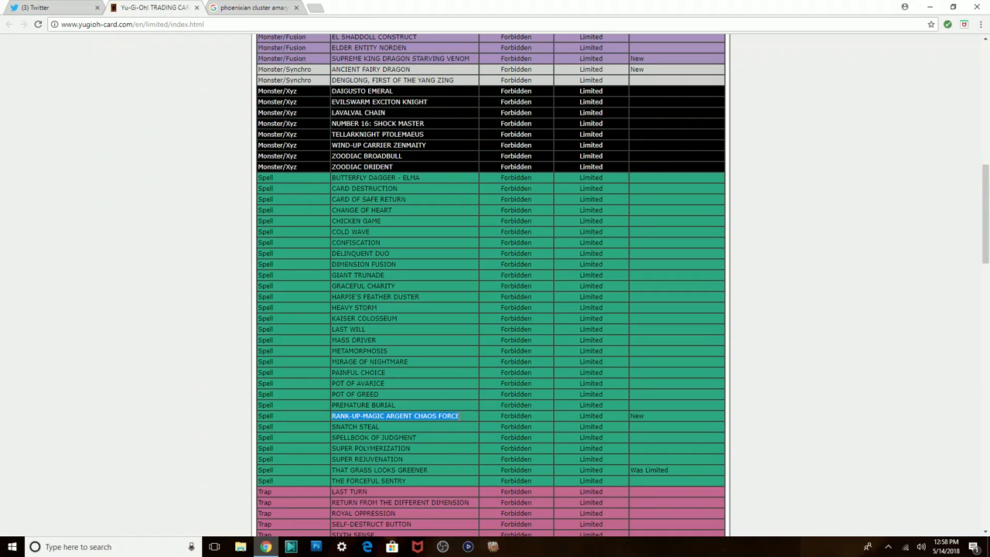
mouse_move(454, 479)
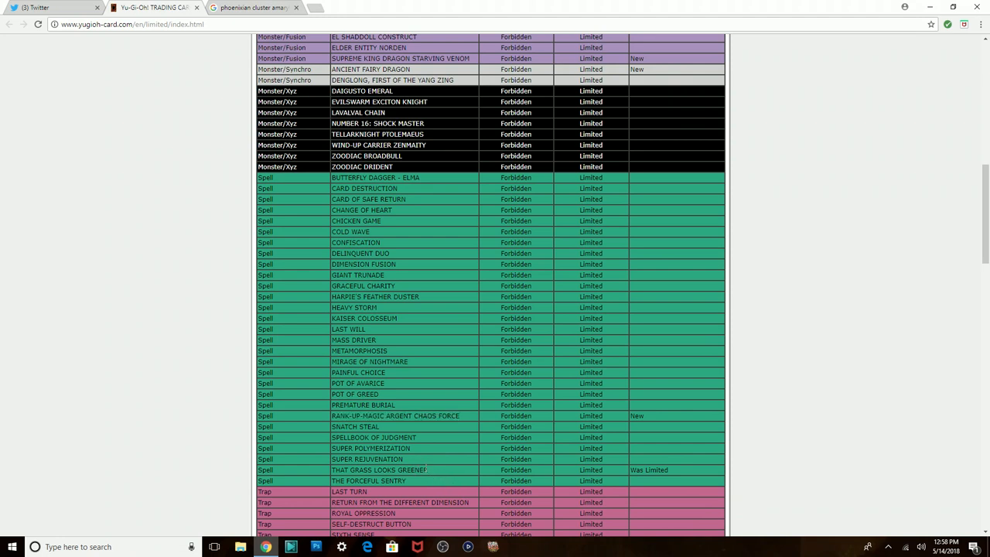
mouse_move(430, 475)
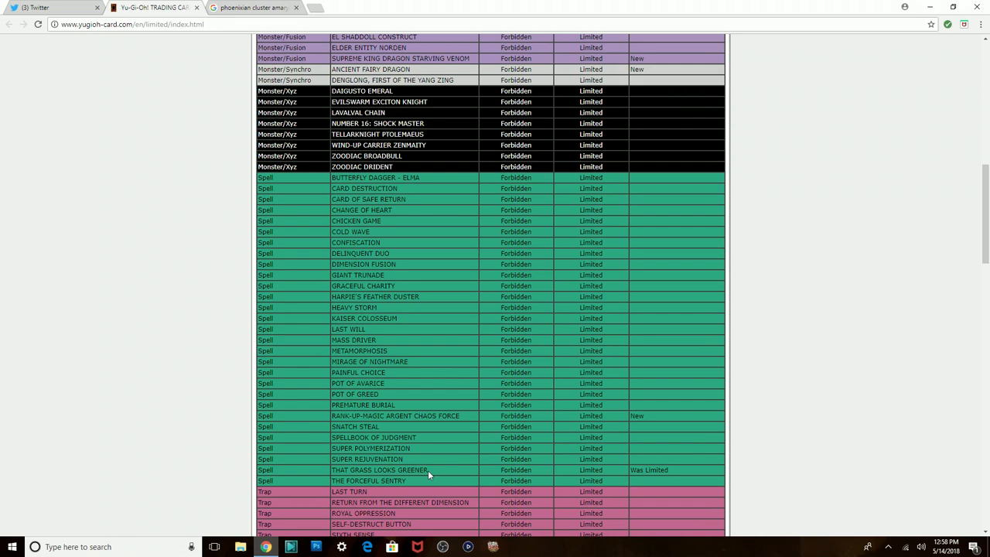
Scroll through the Limited monsters to the Limited Spells and highlight Chain Strike.
scroll("down", 3)
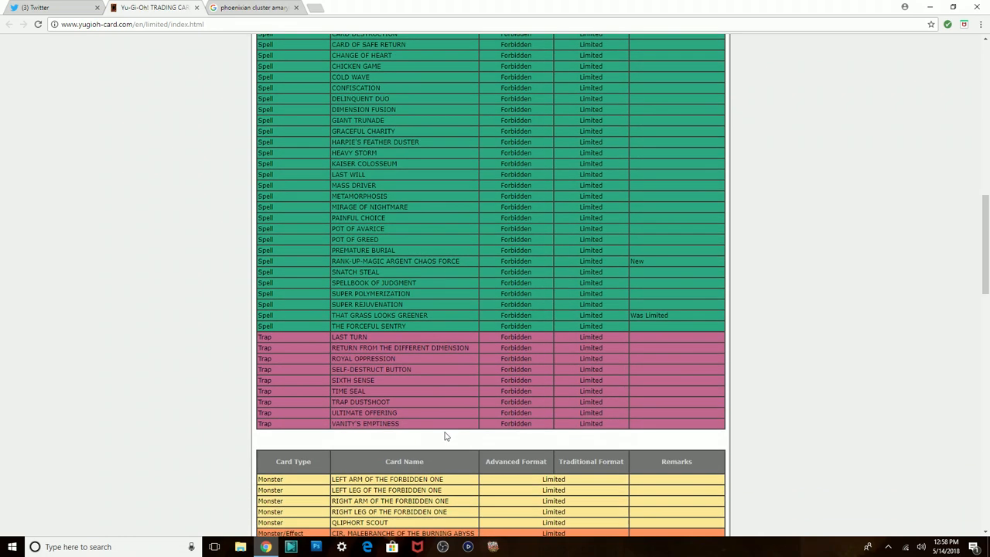
scroll("down", 3)
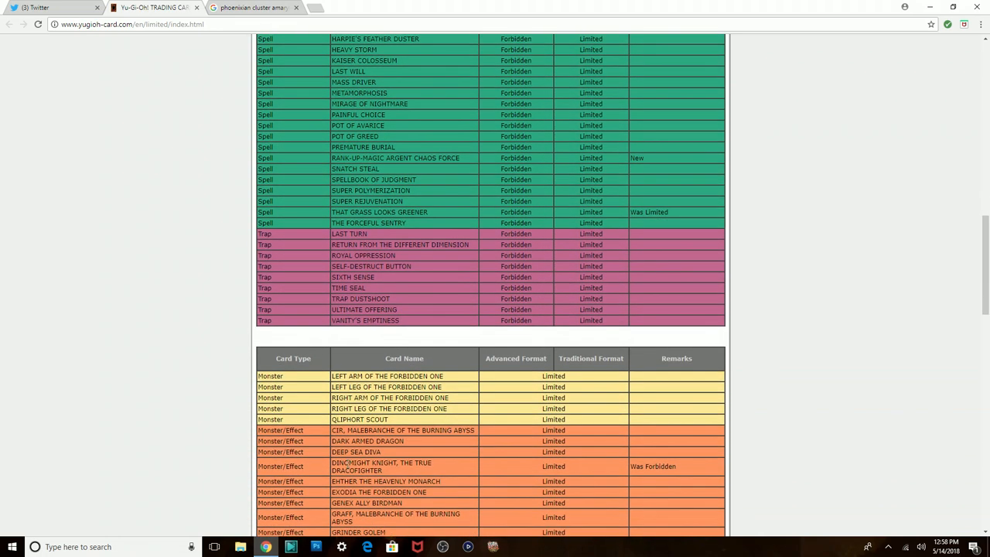
mouse_move(625, 460)
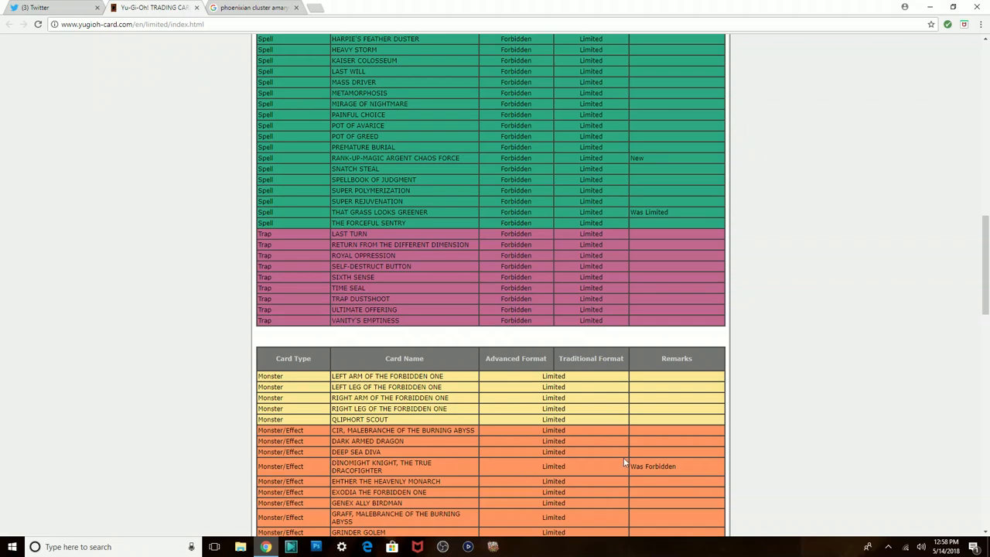
scroll("down", 3)
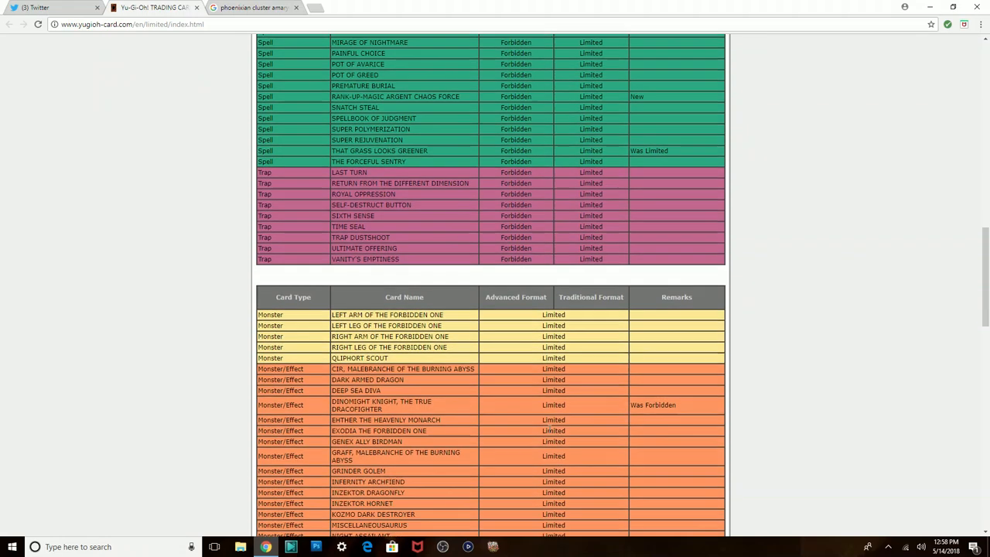
scroll("down", 3)
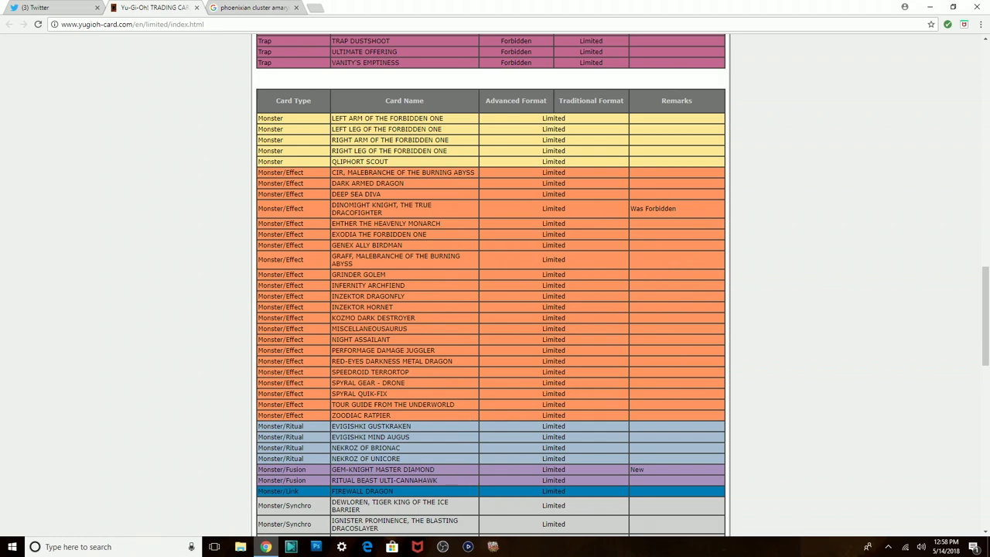
mouse_move(412, 442)
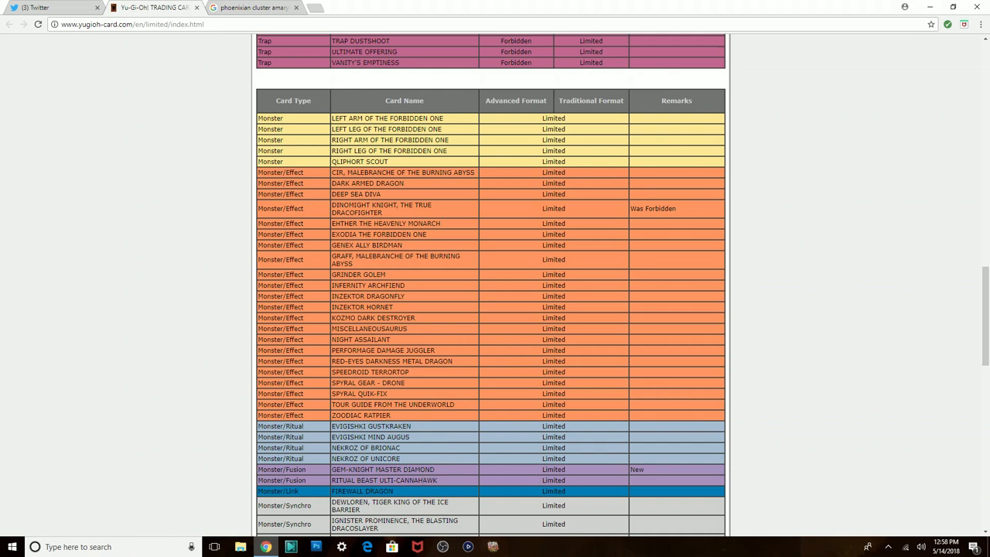
mouse_move(436, 378)
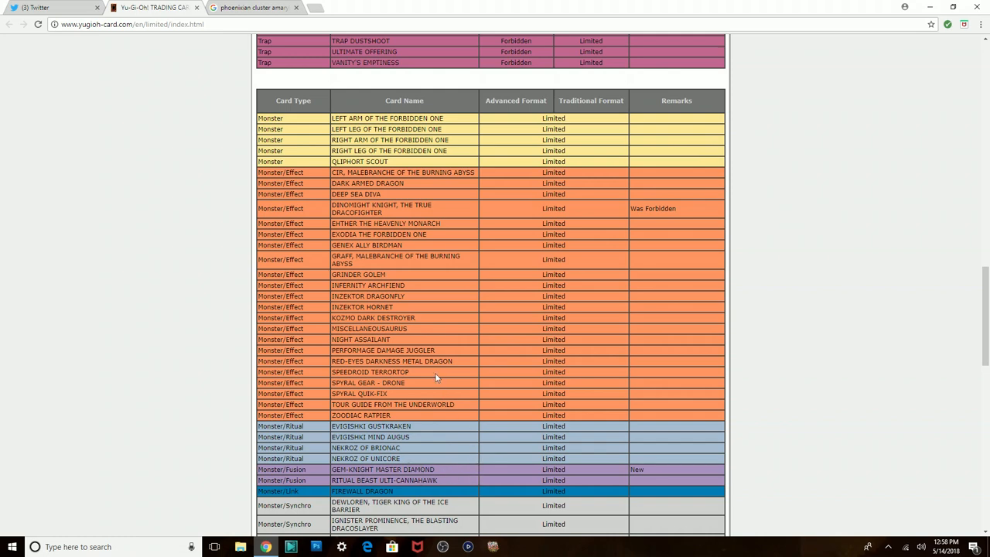
mouse_move(433, 377)
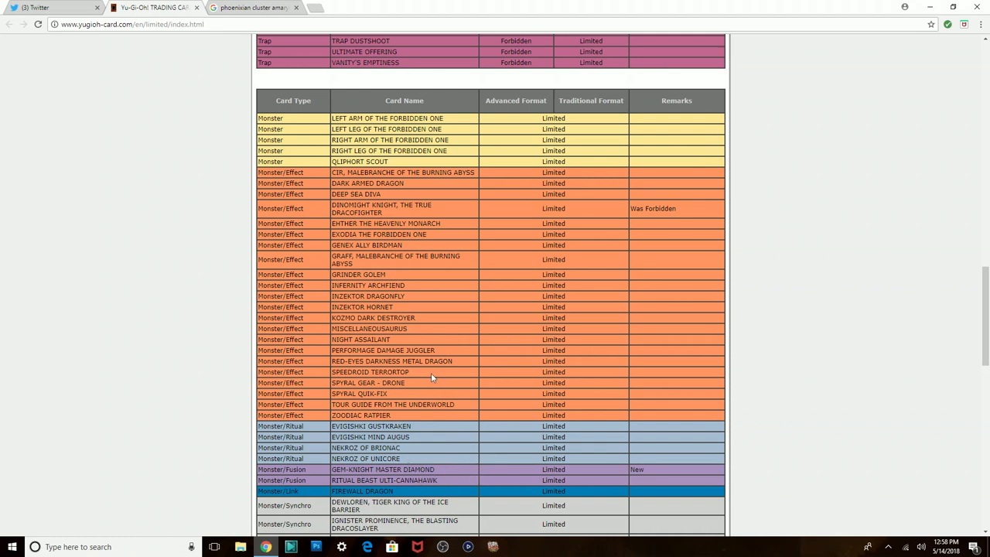
mouse_move(417, 379)
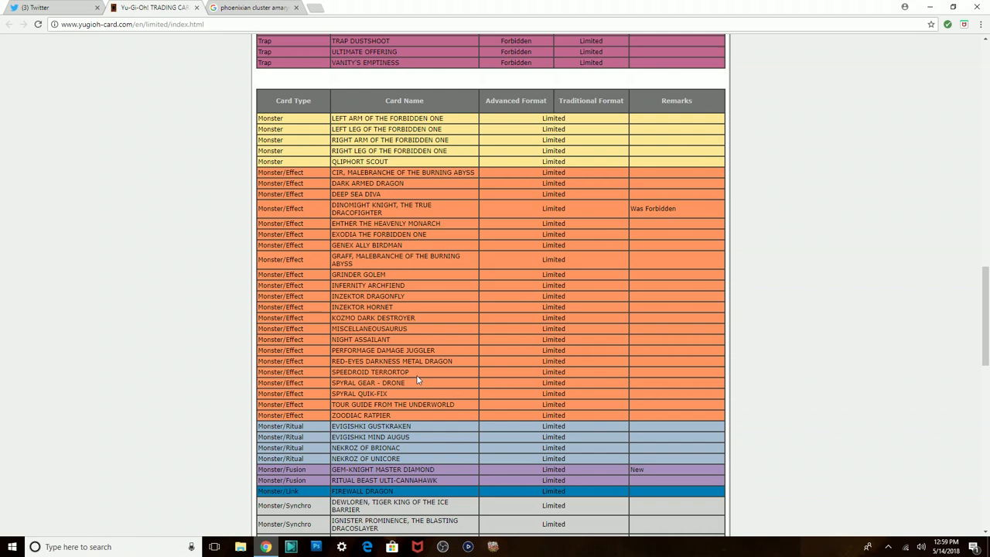
mouse_move(424, 303)
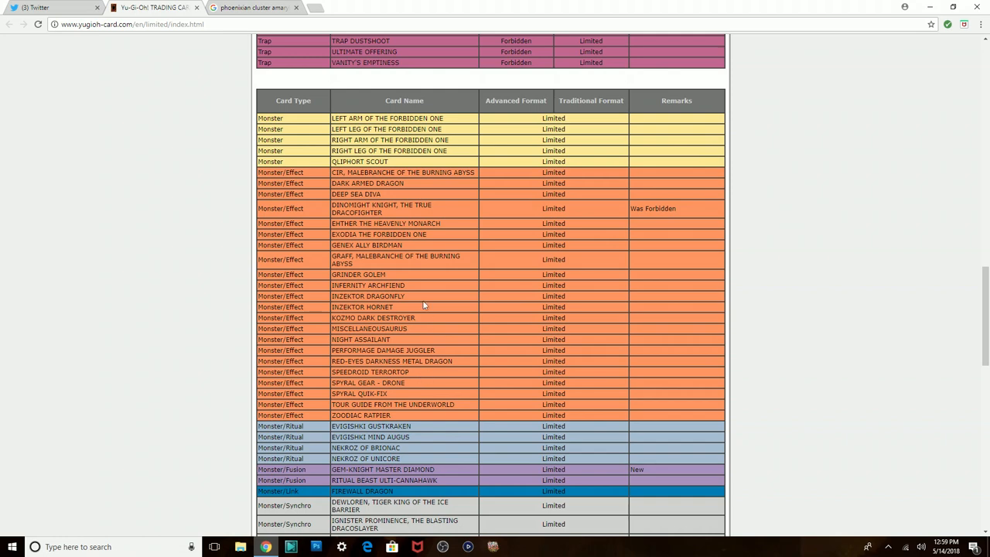
scroll("down", 3)
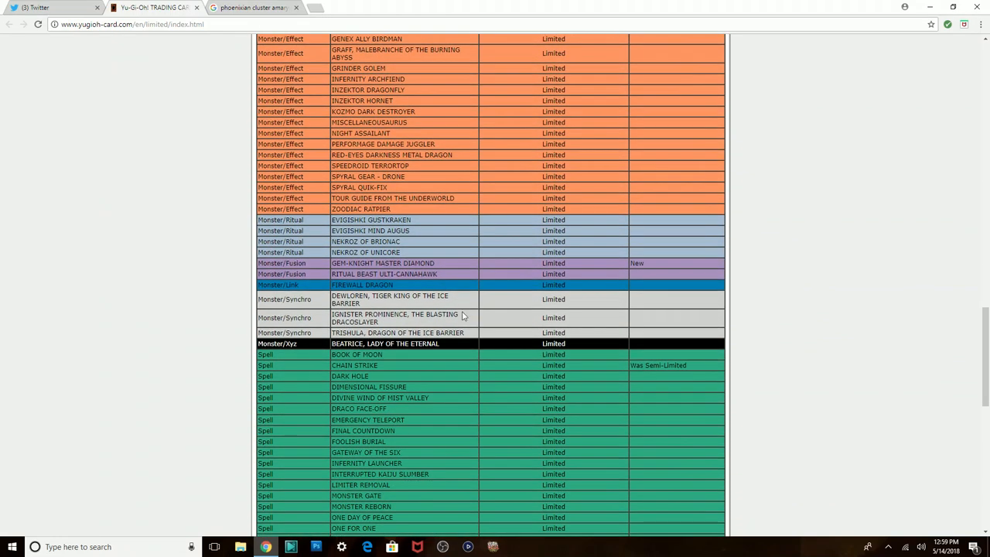
mouse_move(380, 368)
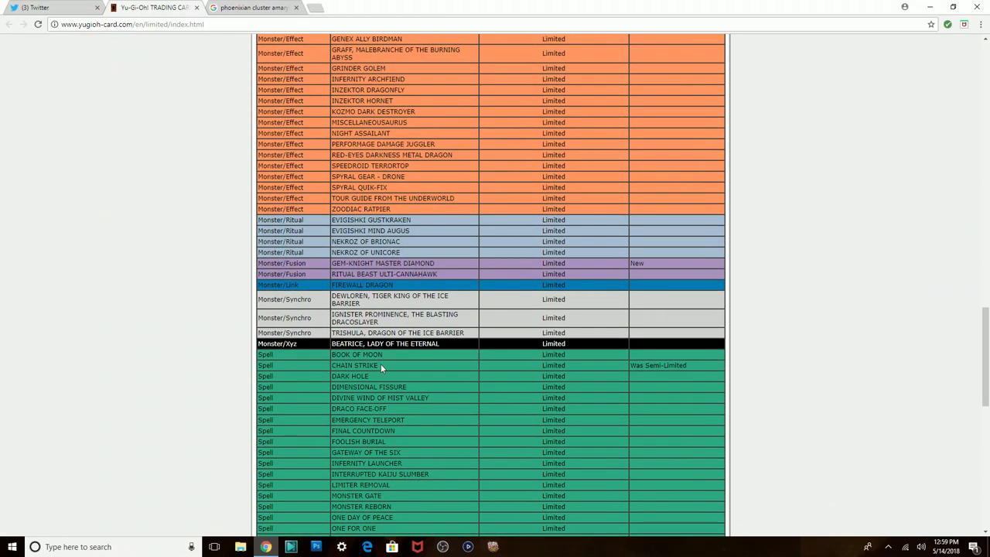
double_click(356, 365)
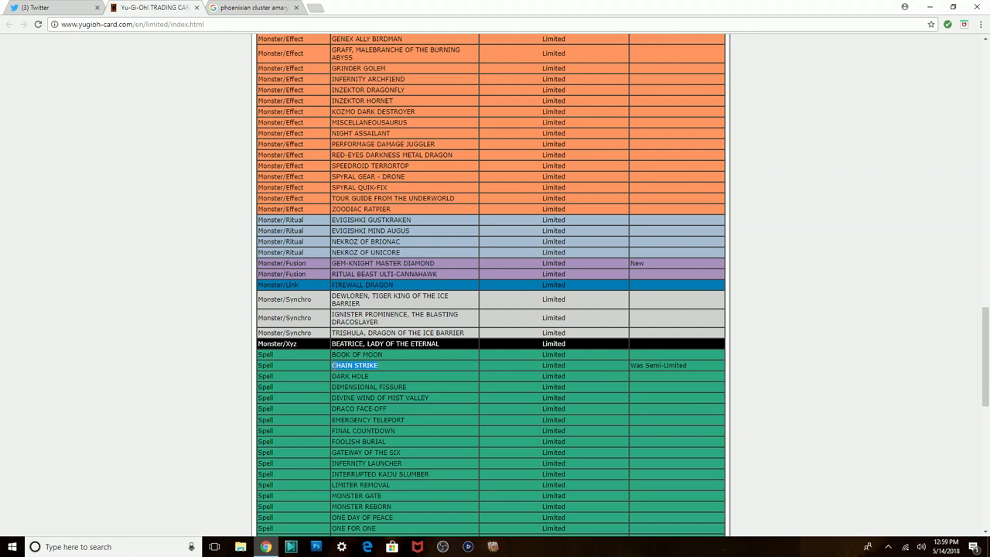
mouse_move(324, 5)
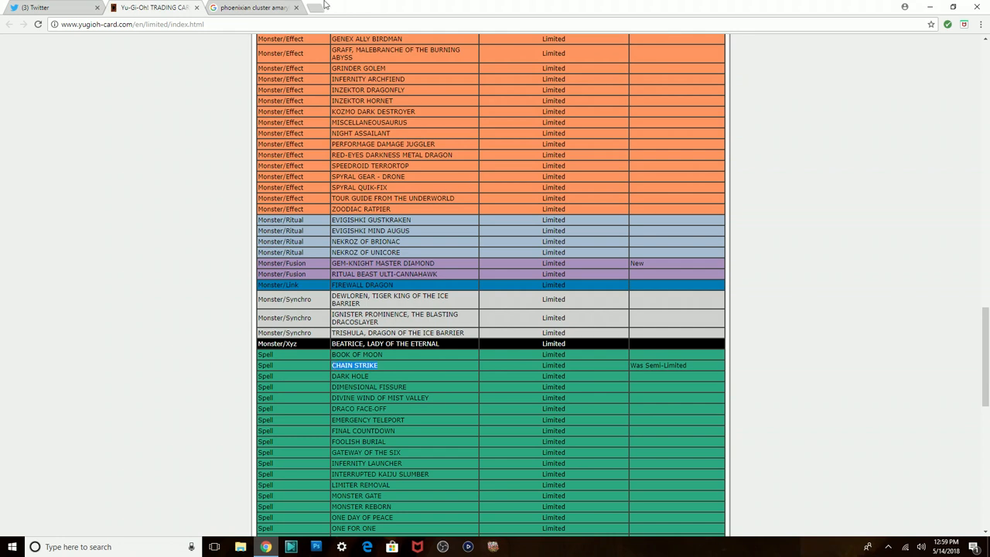
Look up Chain Strike image results in a new Google tab, then return to the Forbidden & Limited list.
left_click(308, 6)
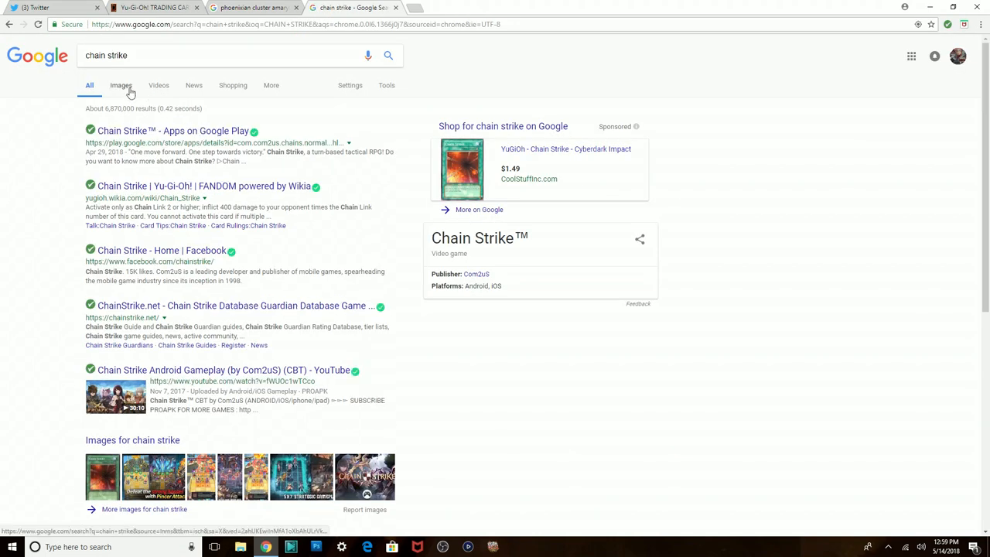
left_click(121, 86)
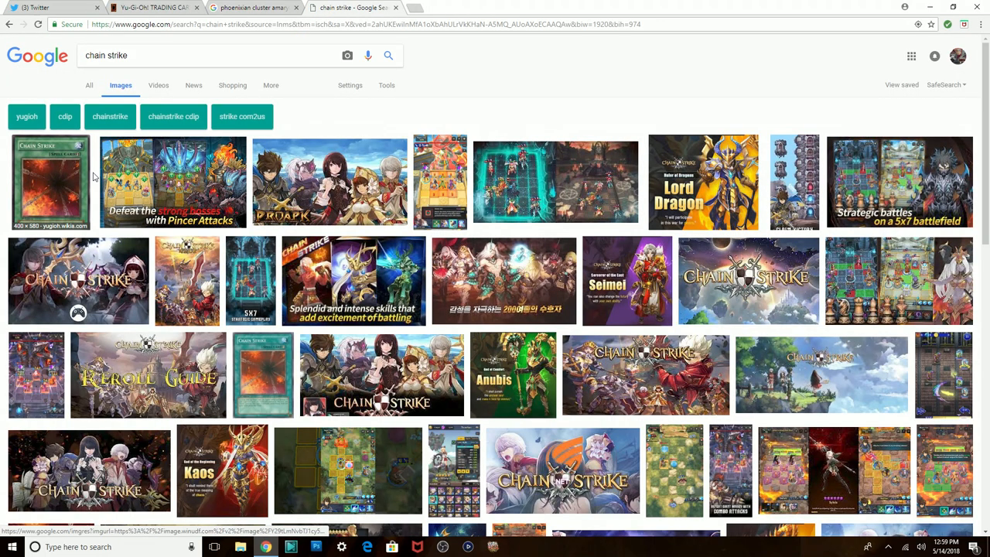
left_click(49, 181)
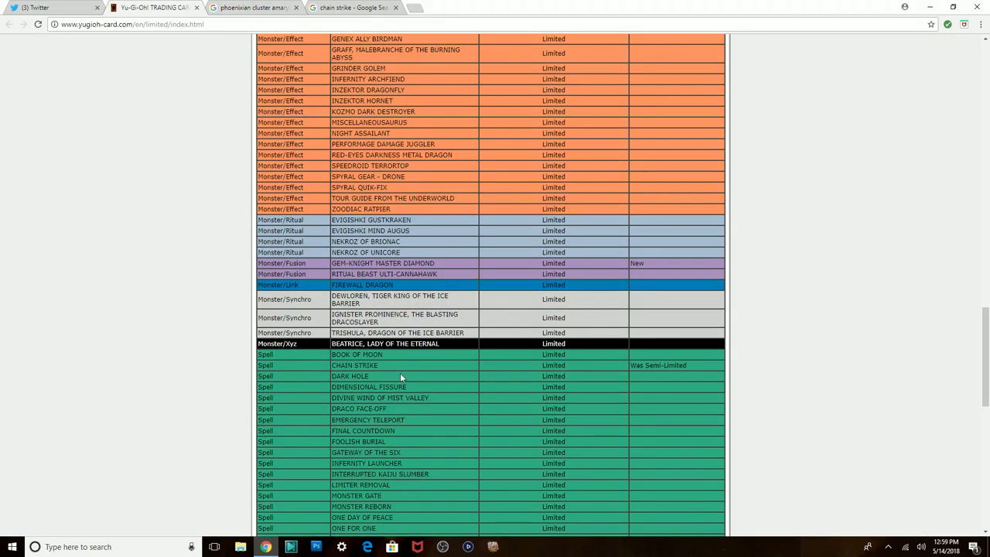
Scroll past the Limited Traps to the Semi-Limited and No Longer On List tables at the page bottom.
scroll("down", 3)
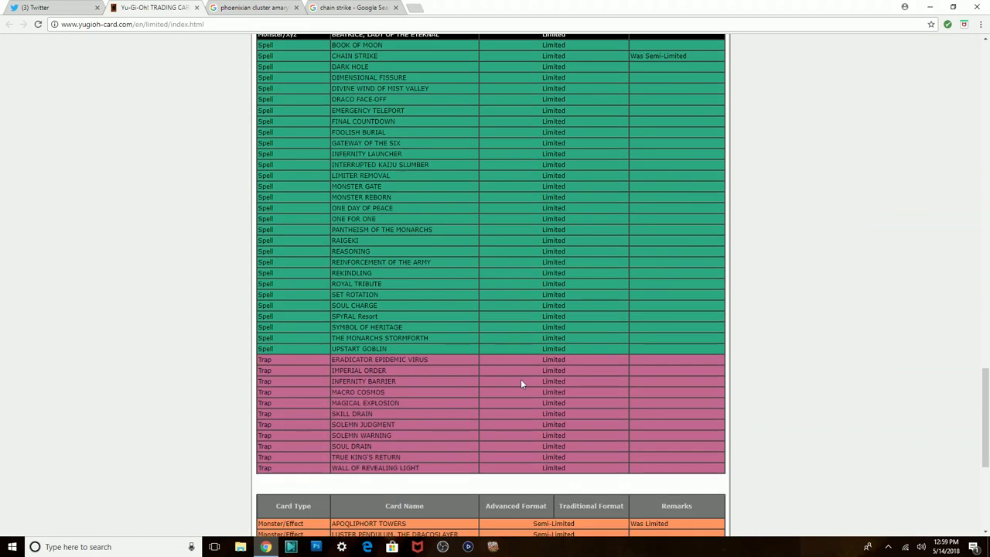
scroll("up", 3)
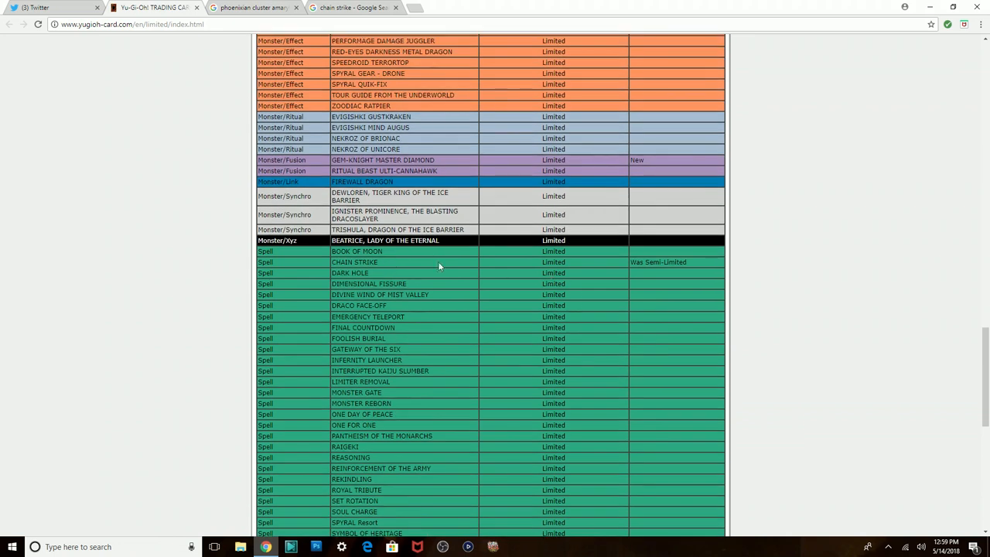
mouse_move(399, 271)
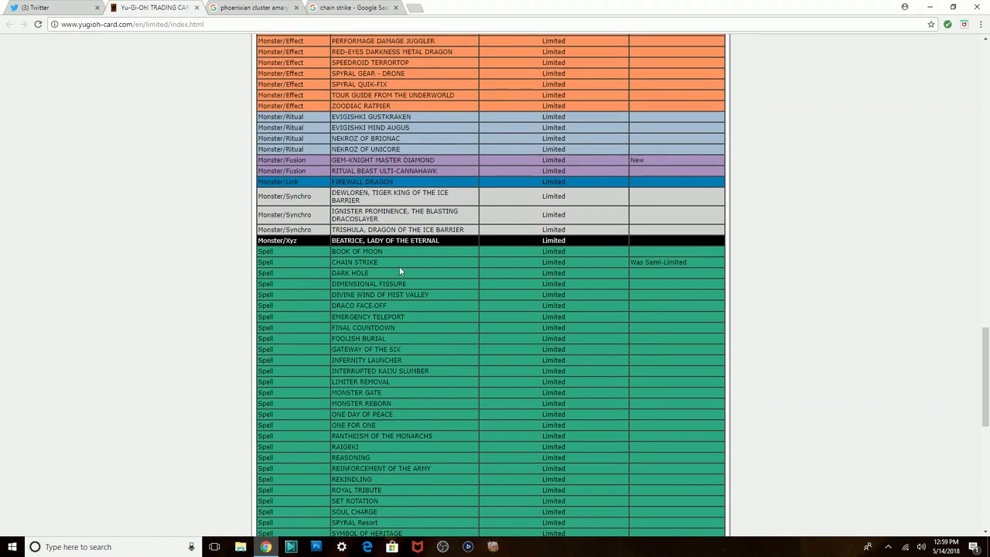
mouse_move(432, 274)
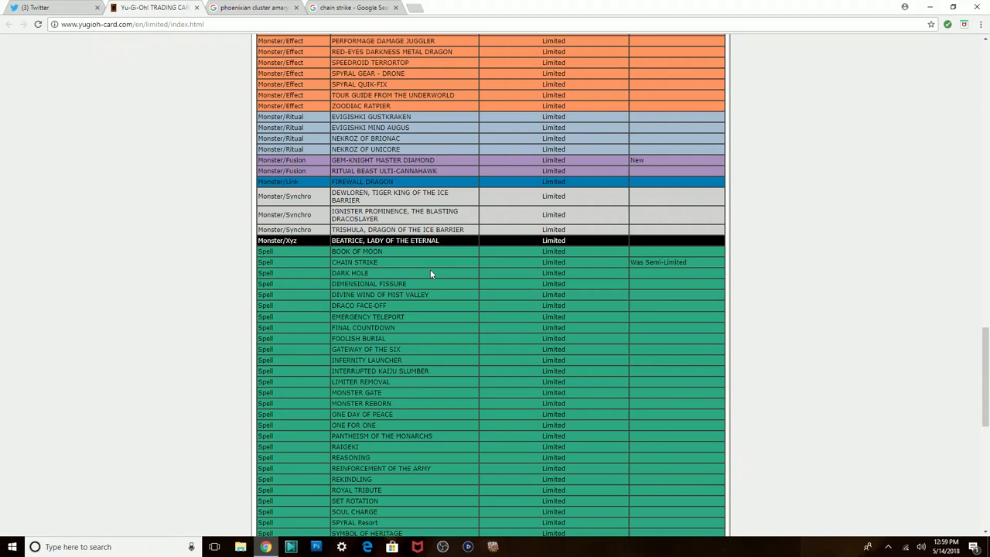
mouse_move(453, 263)
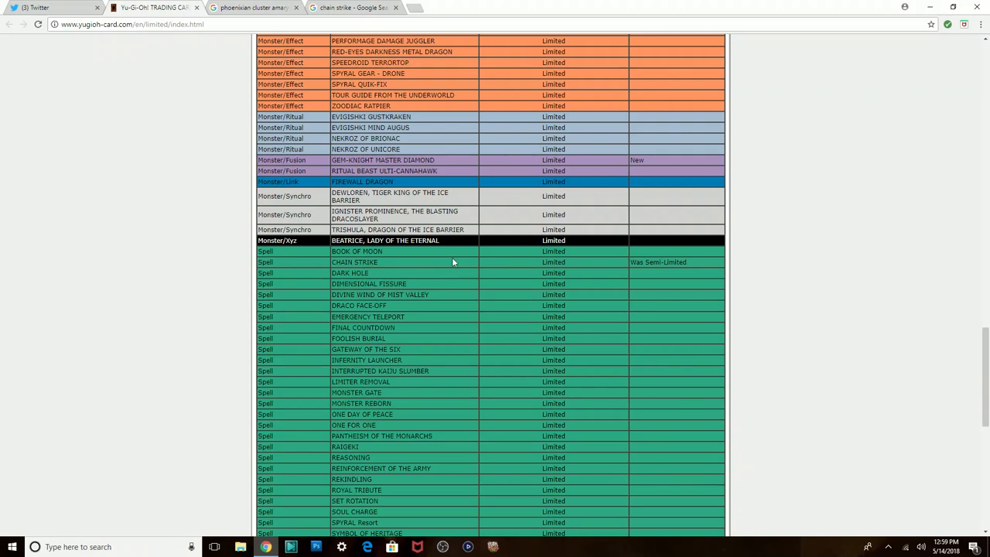
scroll("down", 3)
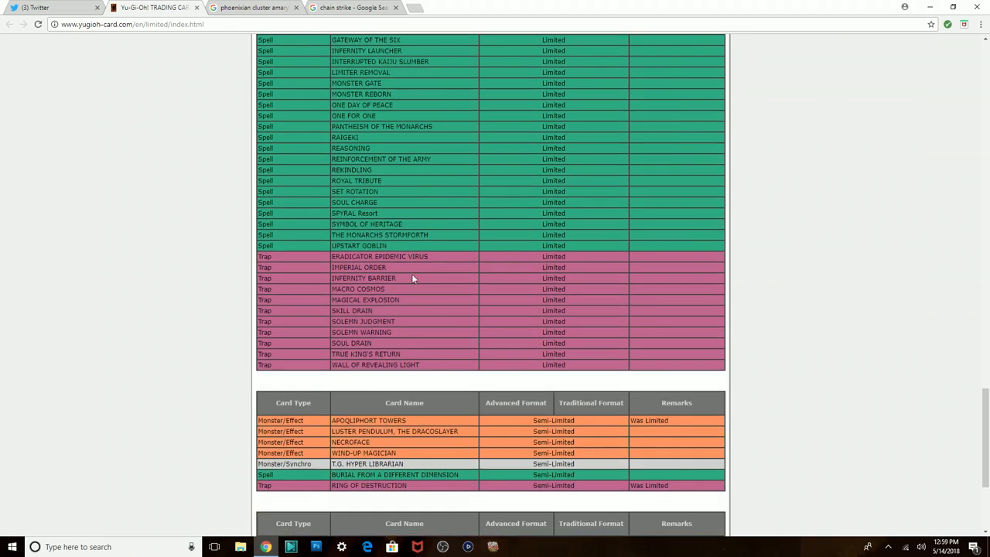
mouse_move(422, 427)
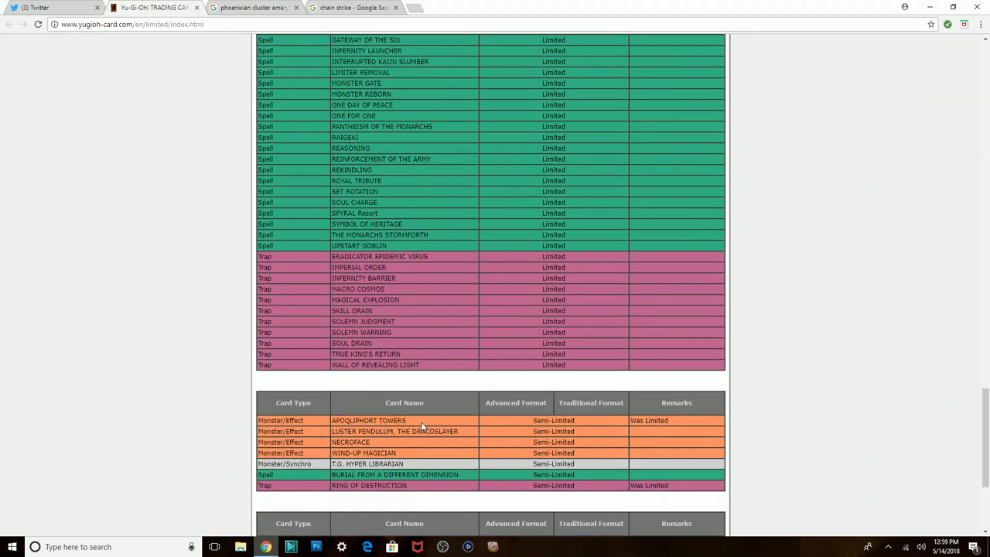
mouse_move(411, 424)
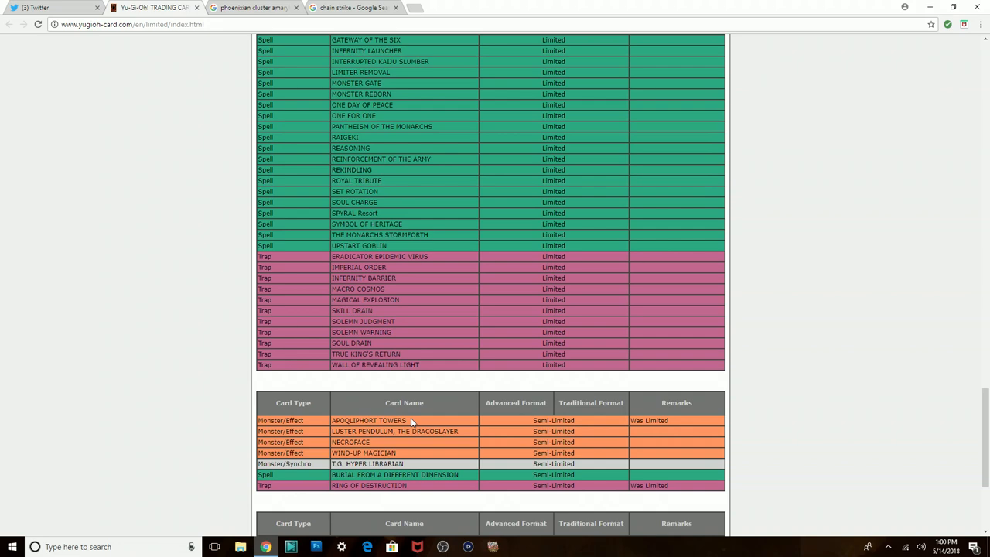
scroll("down", 3)
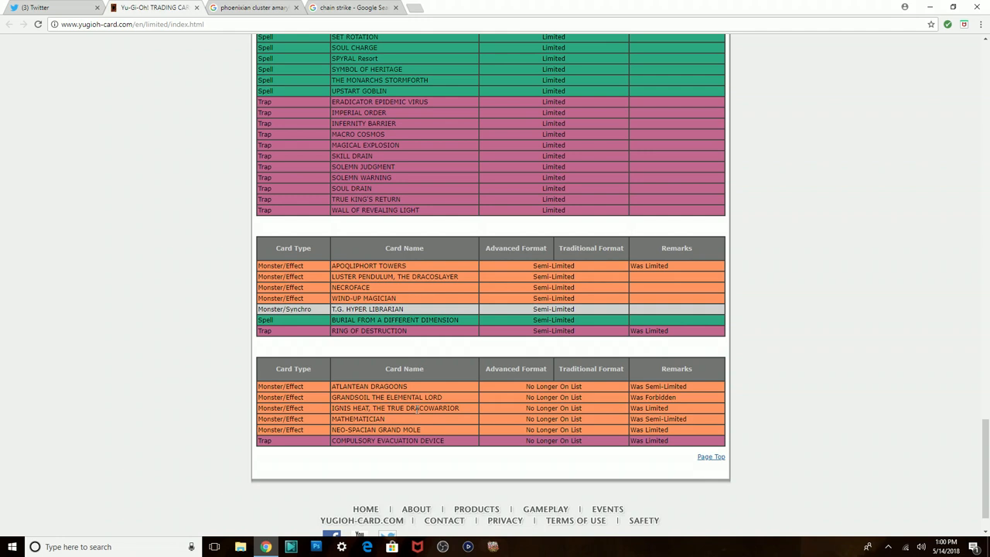
mouse_move(399, 418)
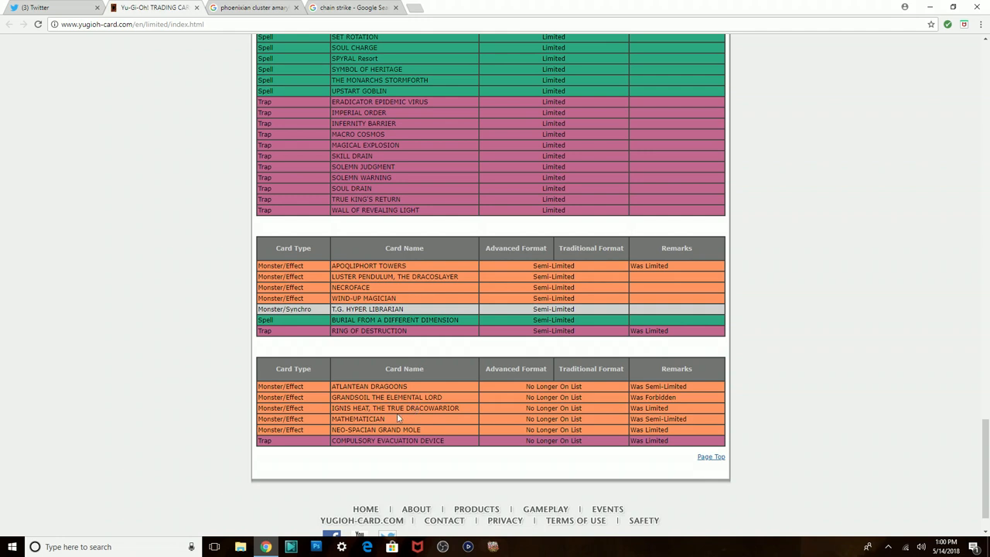
mouse_move(392, 424)
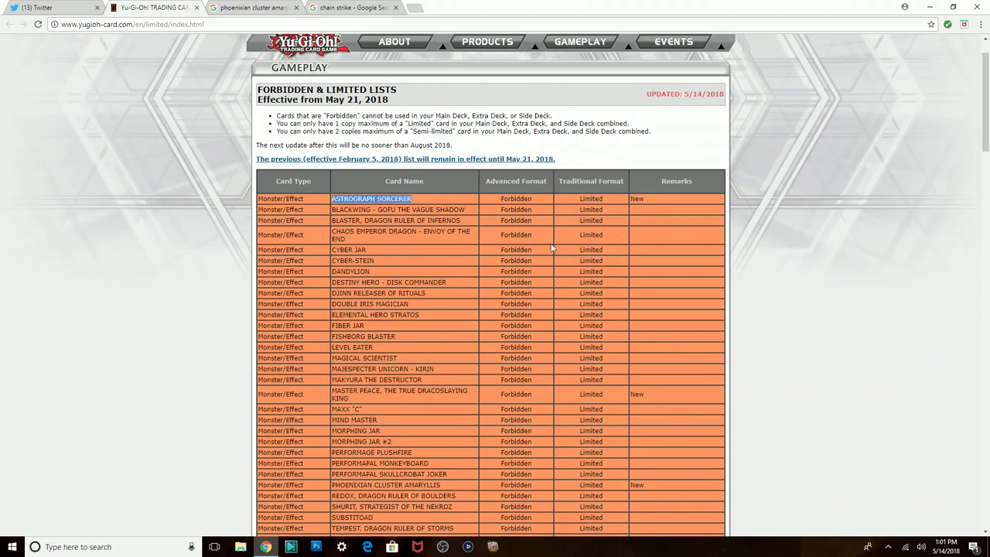
mouse_move(545, 279)
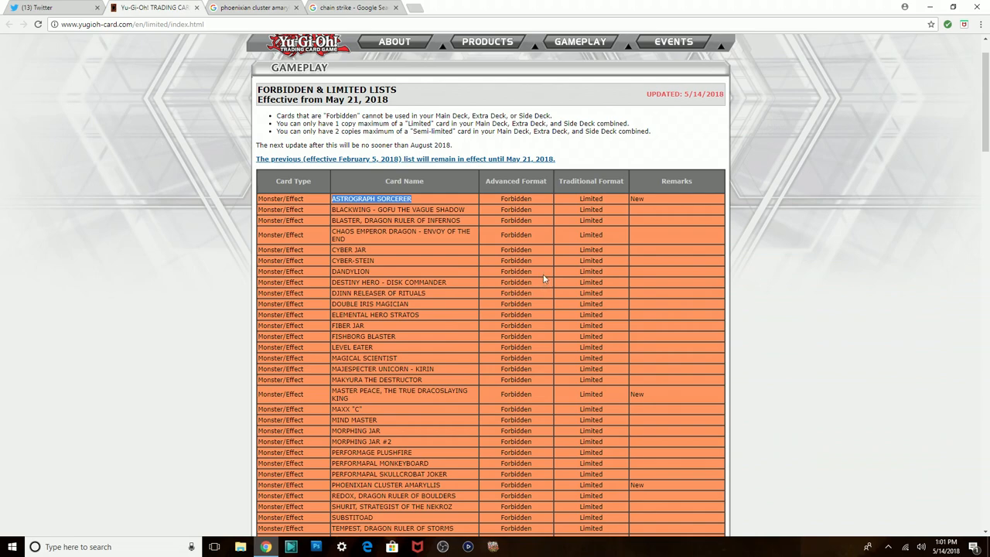
Scroll to the Limited monster rows, from Left Arm of the Forbidden One to the Synchro rows.
scroll("down", 3)
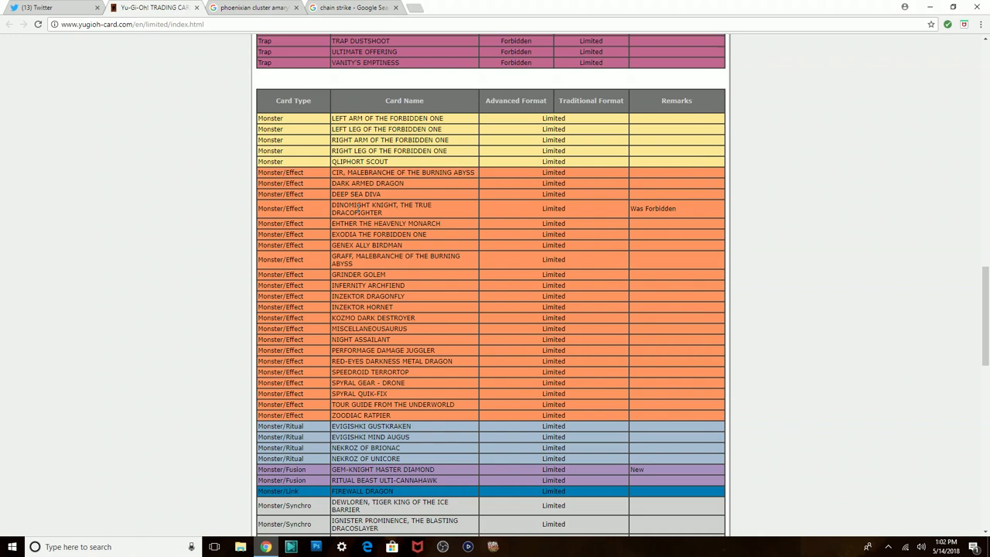
Scroll to the page bottom, then back up to the Forbidden Fusion, Synchro, Xyz and Spell rows.
scroll("down", 3)
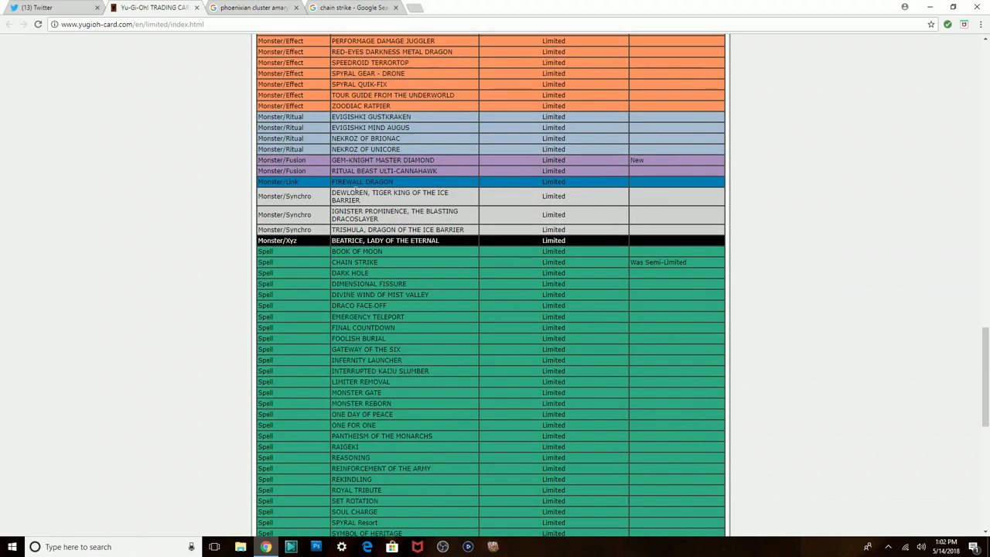
scroll("down", 3)
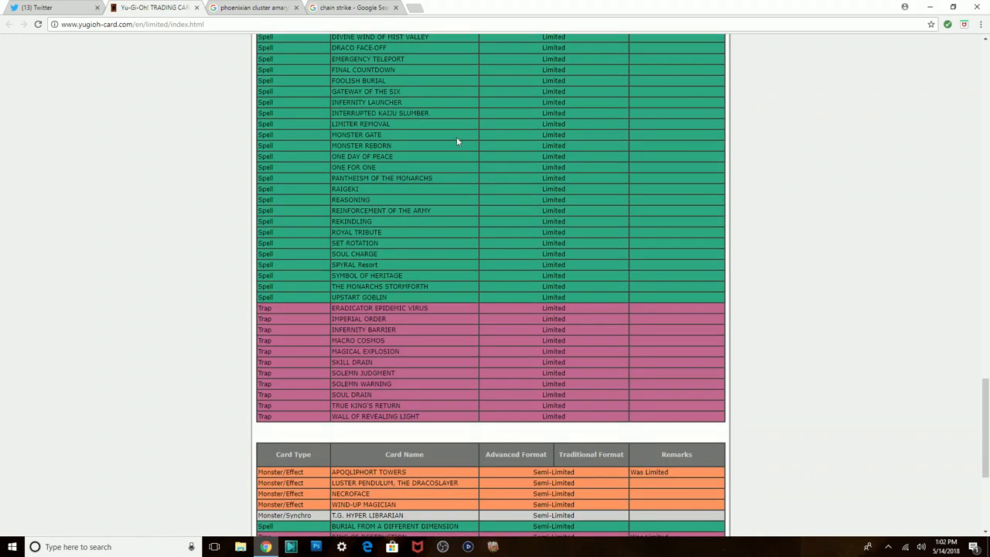
mouse_move(466, 152)
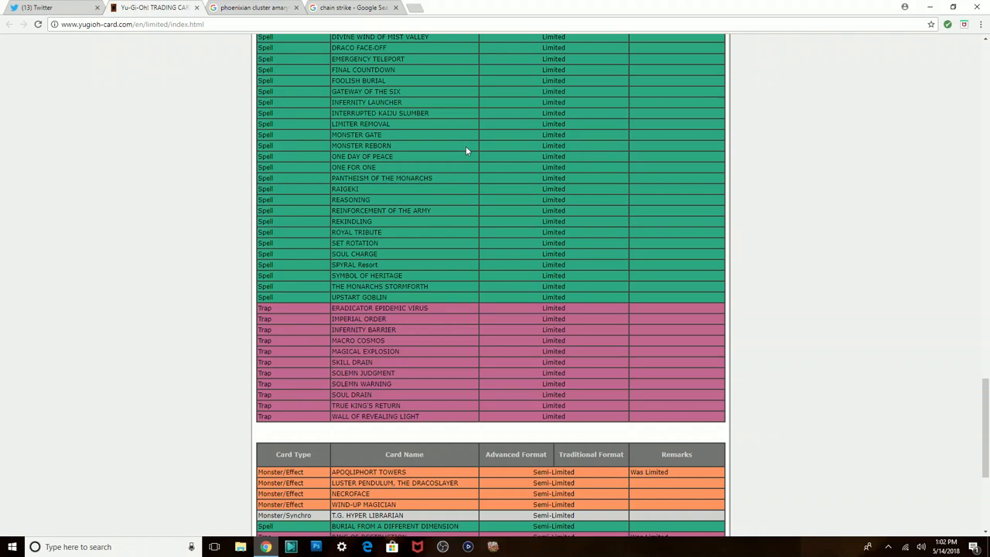
scroll("down", 3)
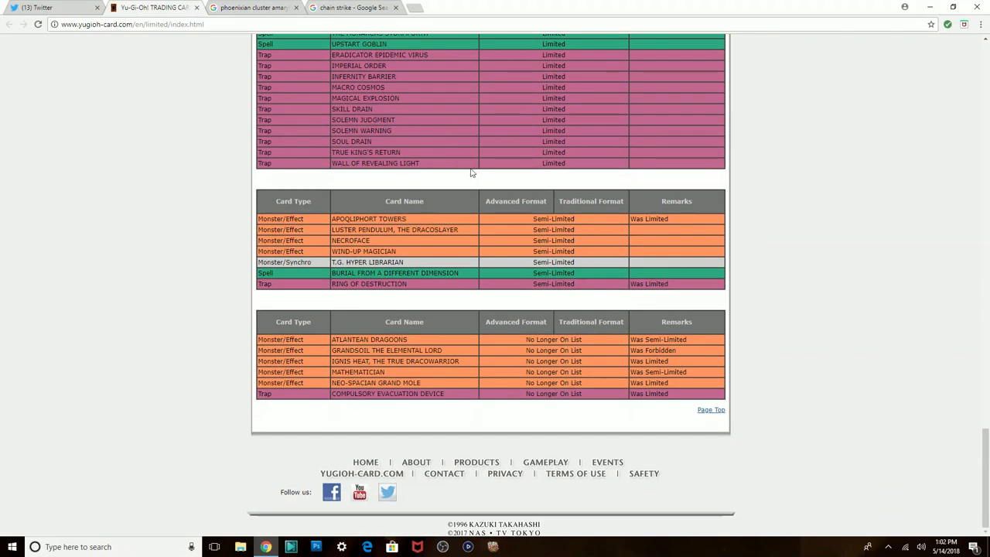
scroll("up", 3)
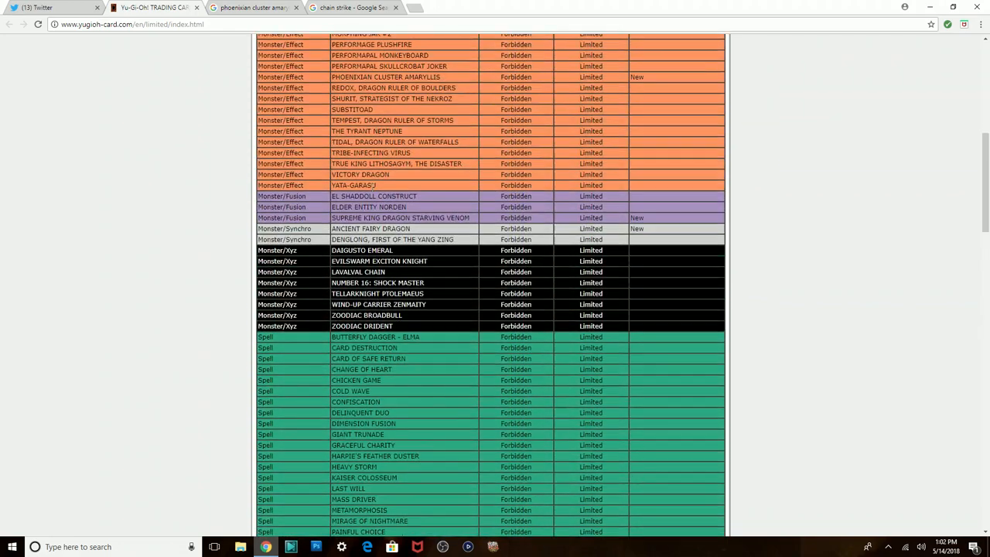
Scroll down to the Limited Ritual through Xyz monsters and the Limited Spells.
scroll("up", 3)
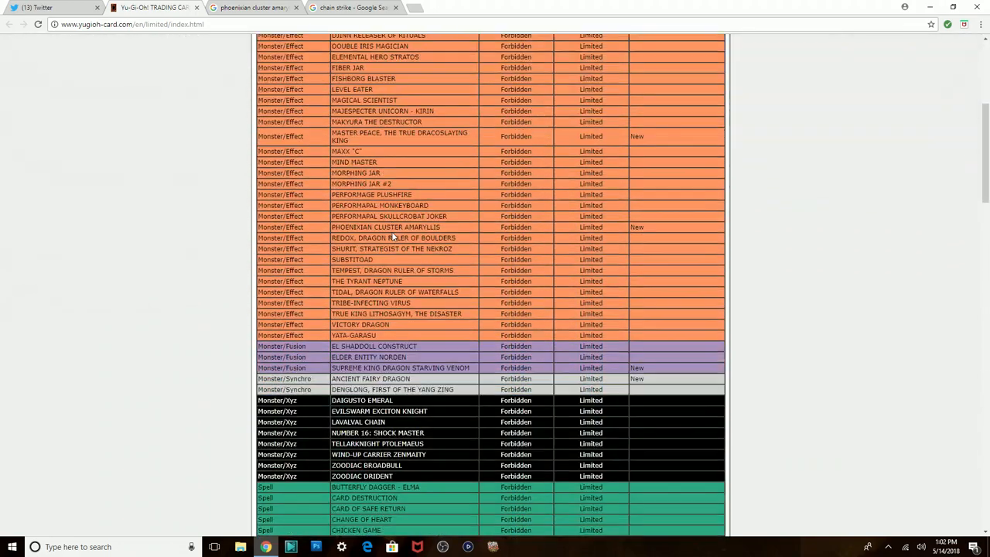
scroll("down", 3)
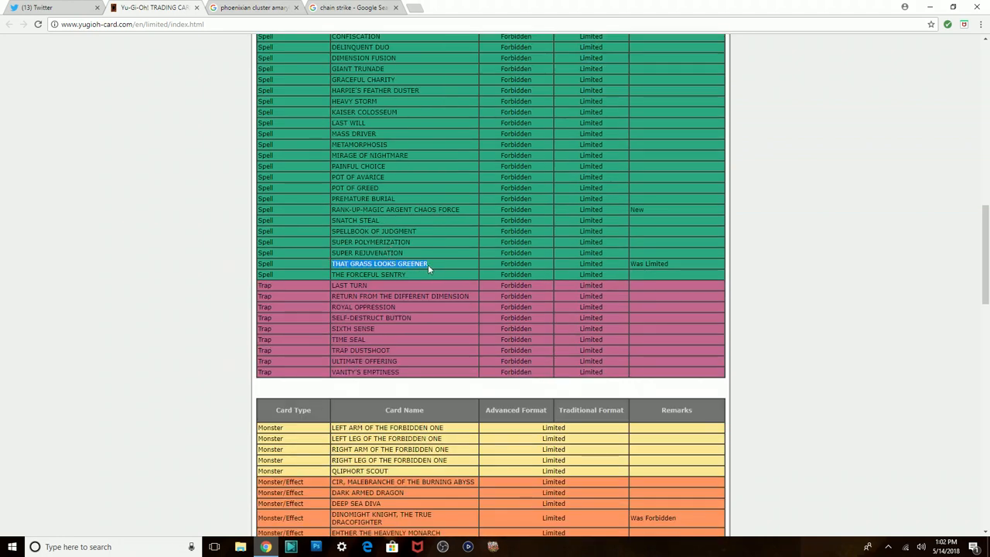
mouse_move(445, 274)
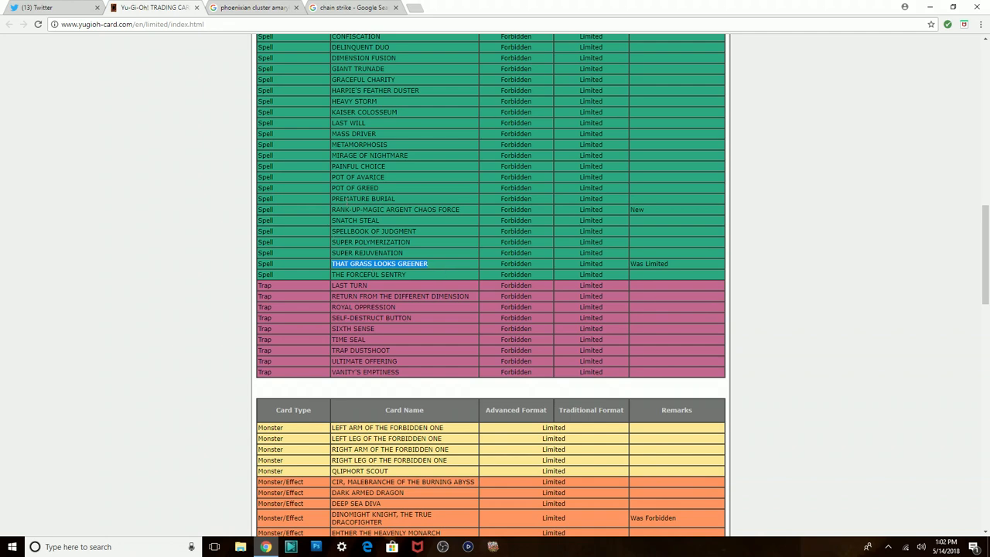
scroll("down", 3)
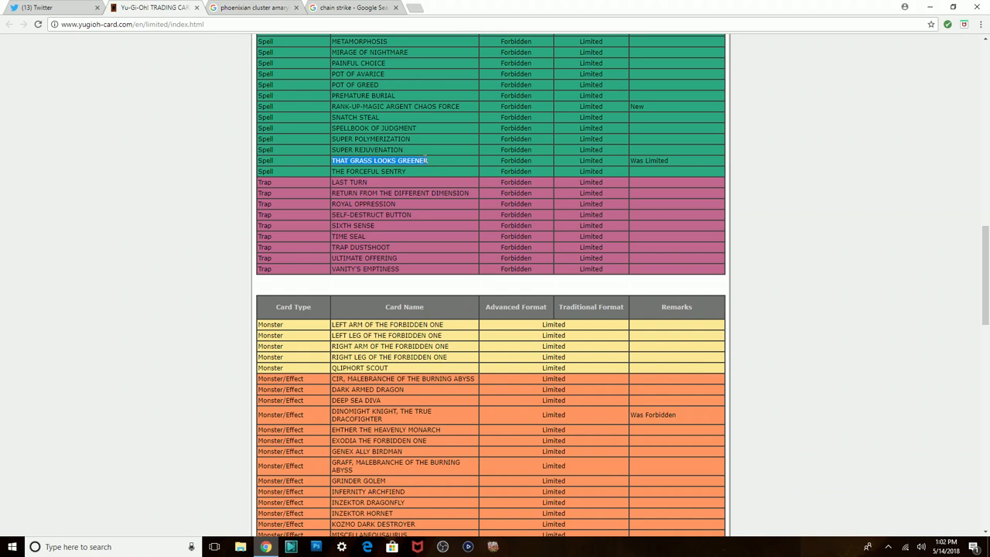
mouse_move(441, 181)
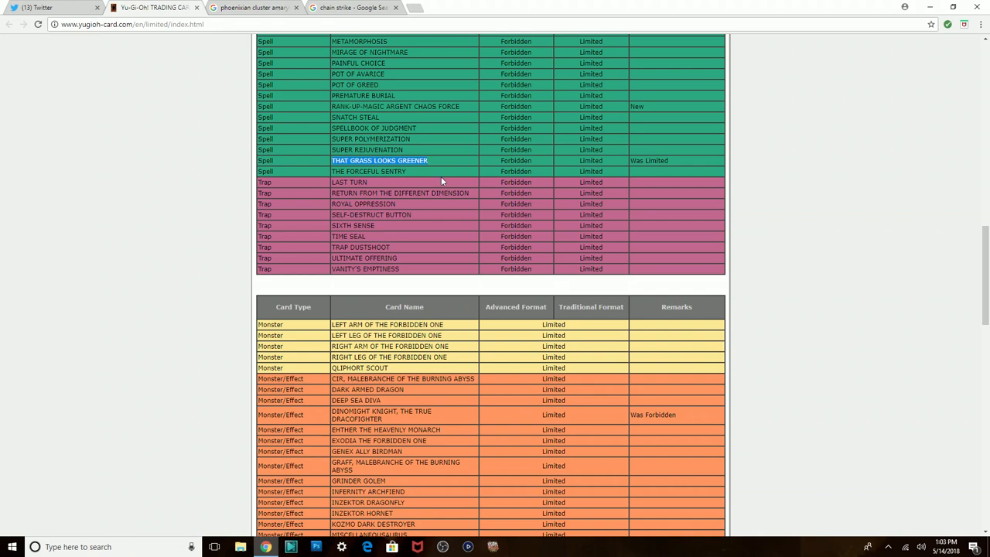
scroll("down", 3)
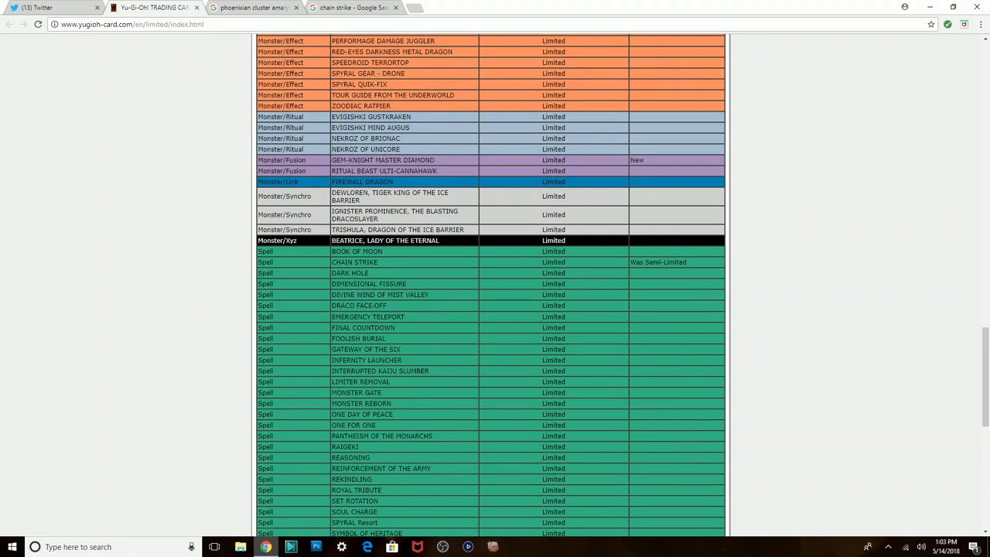
Highlight Gem-Knight Master Diamond, then scroll to the Limited Traps, Semi-Limited and No Longer On List tables.
double_click(382, 159)
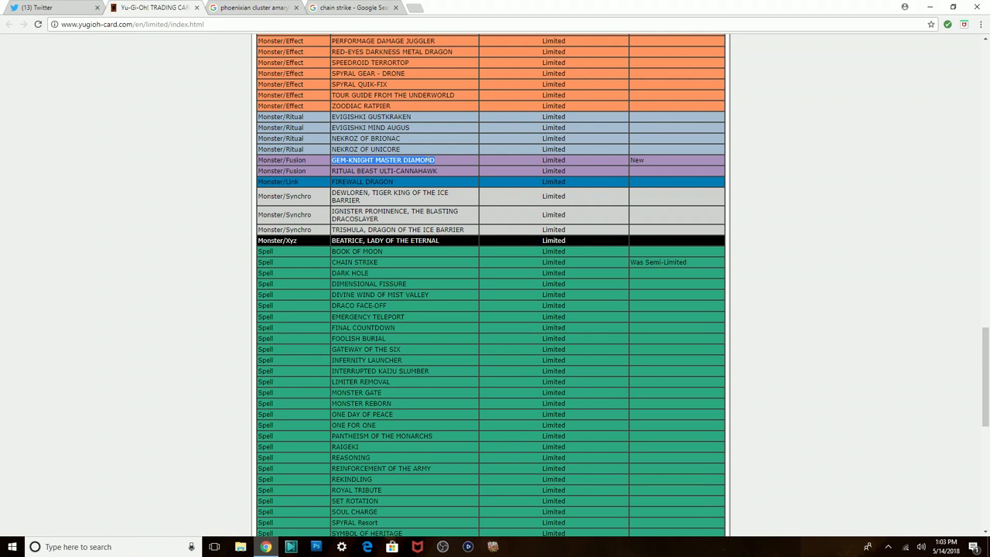
scroll("up", 3)
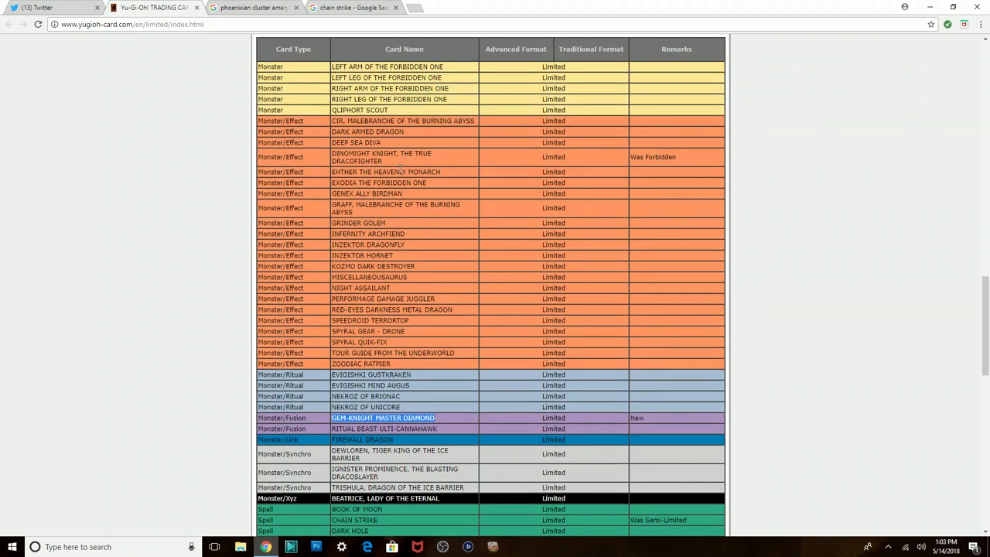
scroll("down", 3)
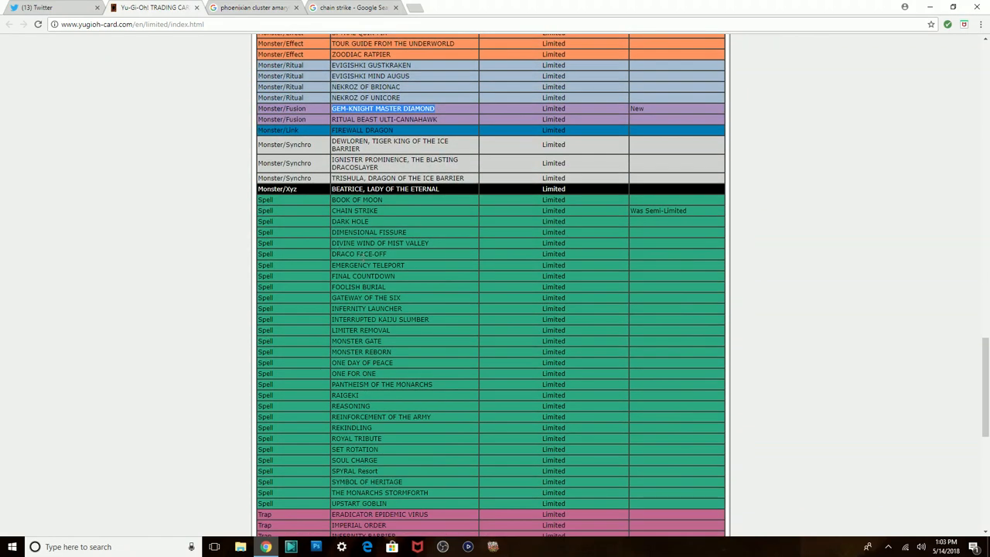
scroll("down", 3)
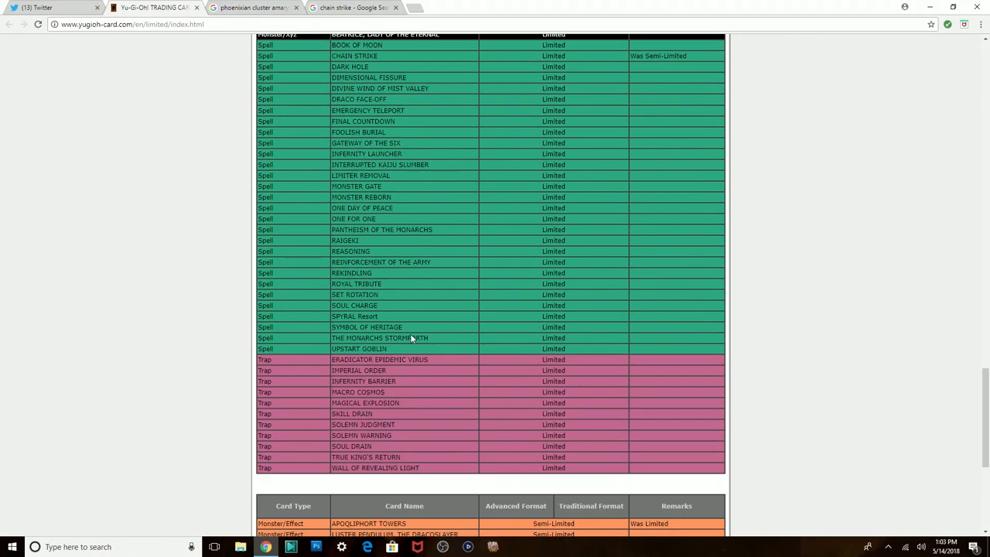
scroll("down", 3)
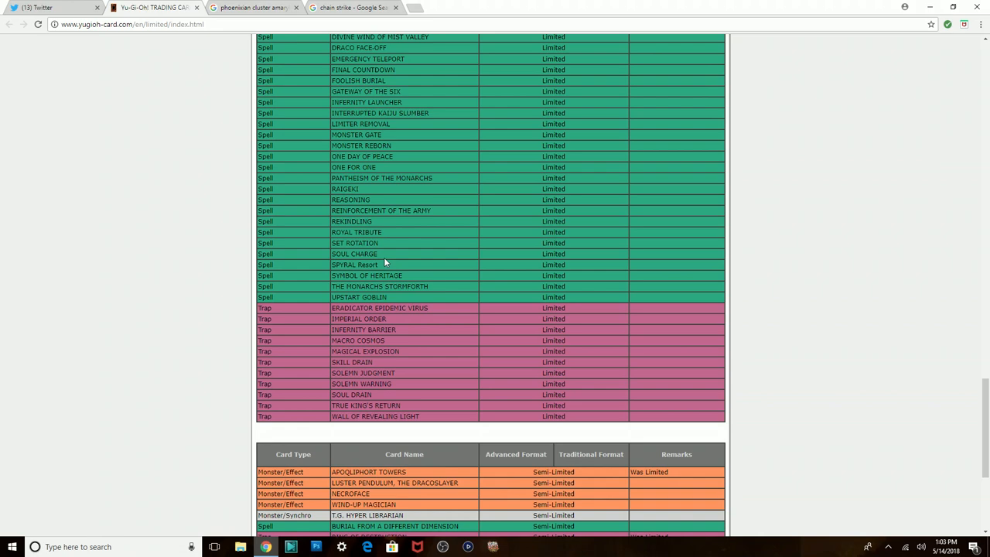
scroll("down", 3)
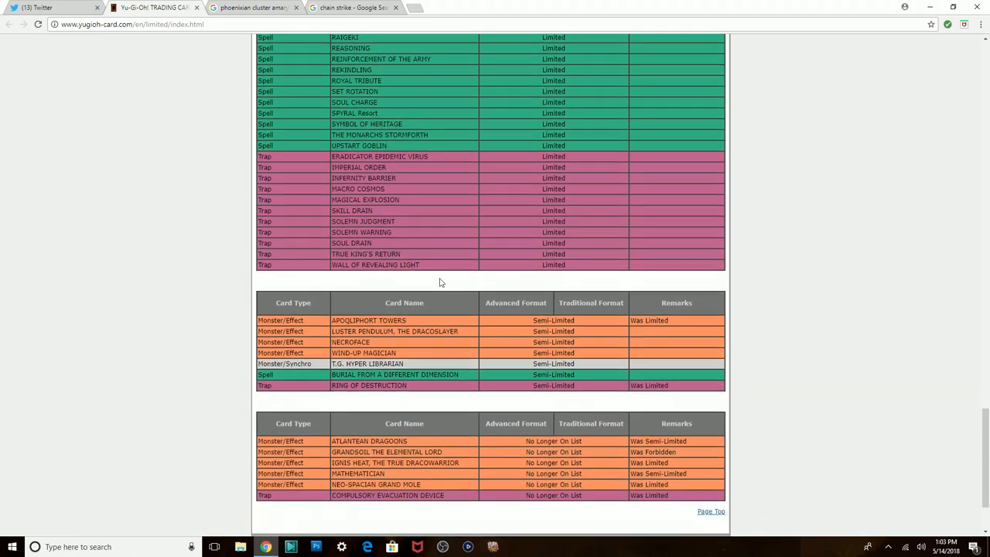
scroll("down", 3)
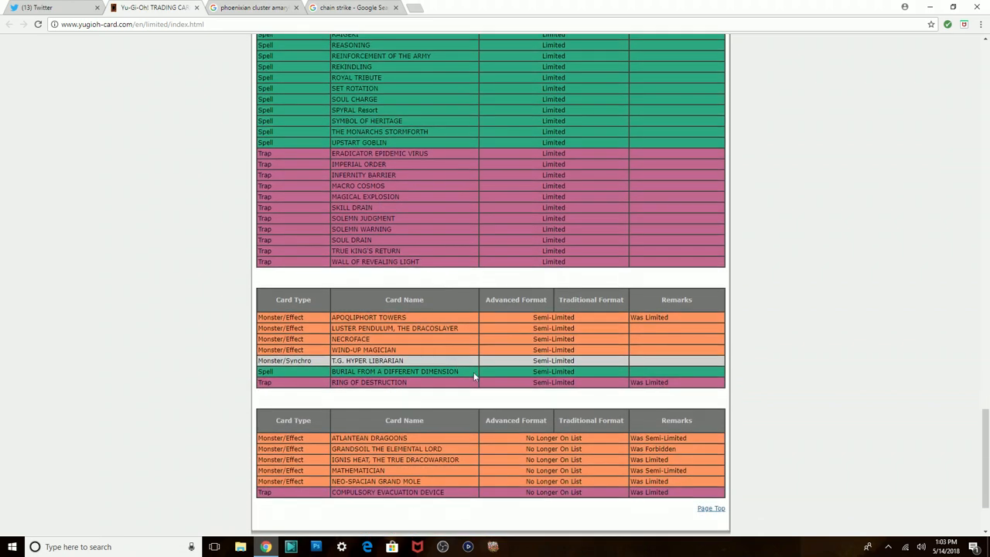
mouse_move(417, 458)
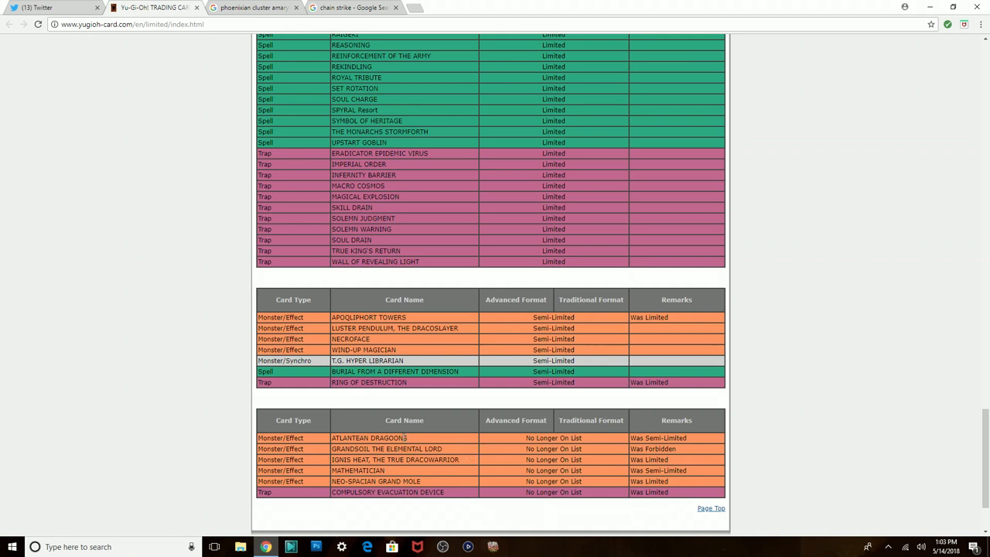
mouse_move(411, 443)
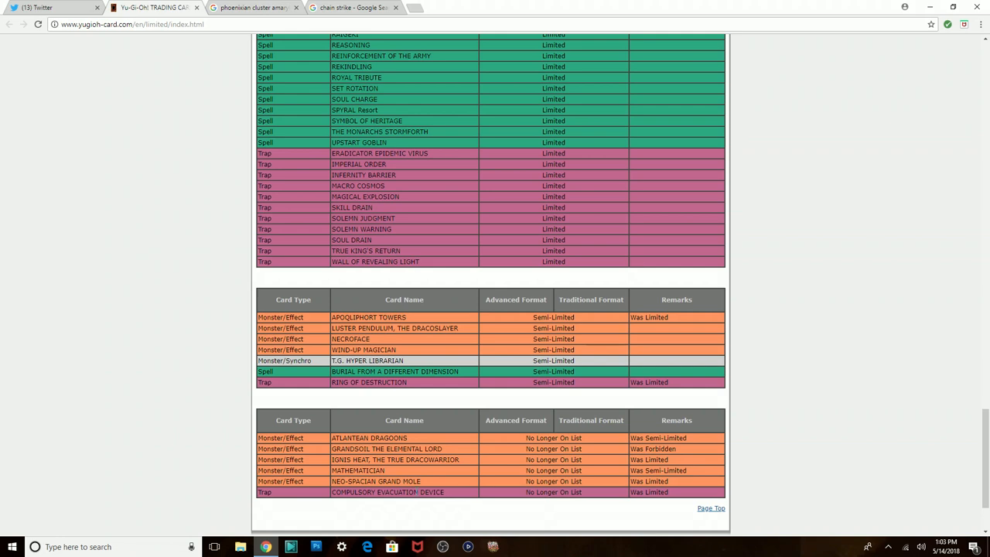
mouse_move(417, 492)
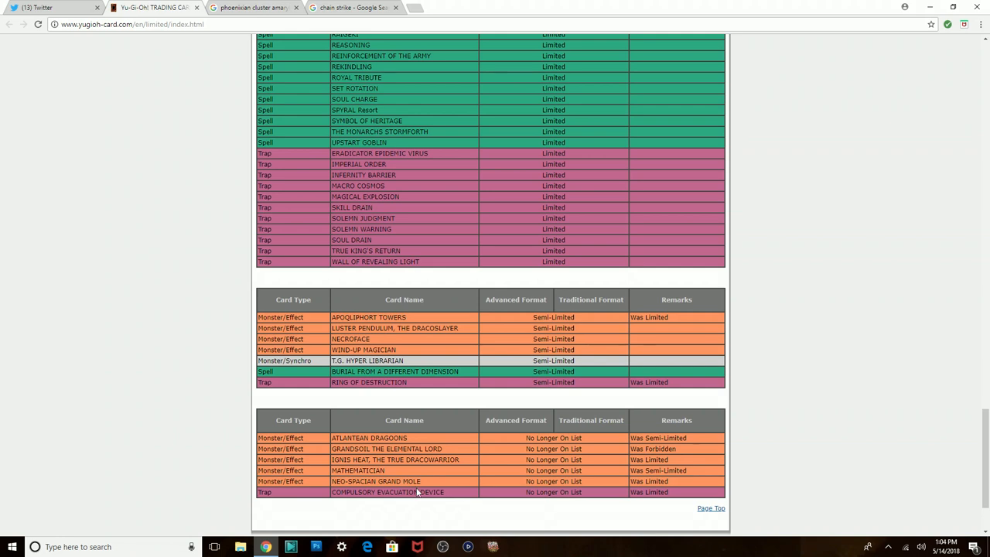